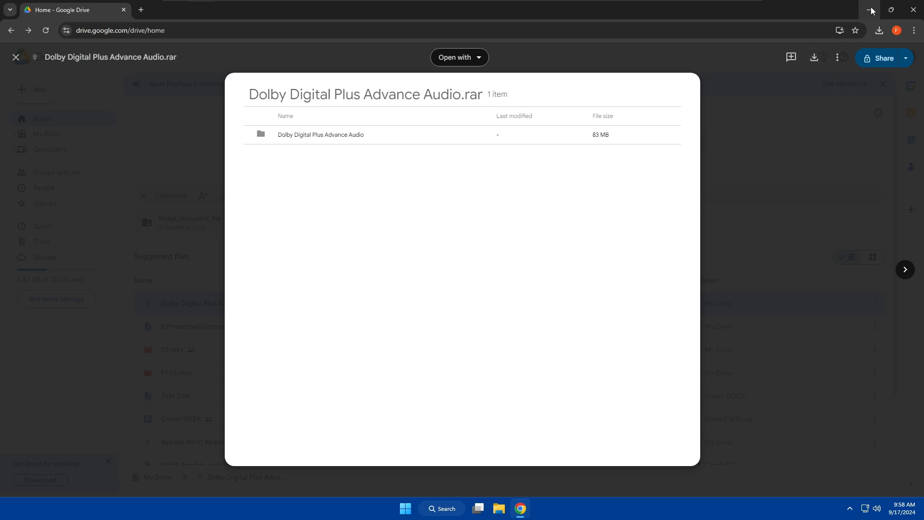
Extract the Dolby Digital Plus Advance Audio (2) archive in Downloads into its suggested folder.
{"action": "left_click", "coordinate": [498, 508]}
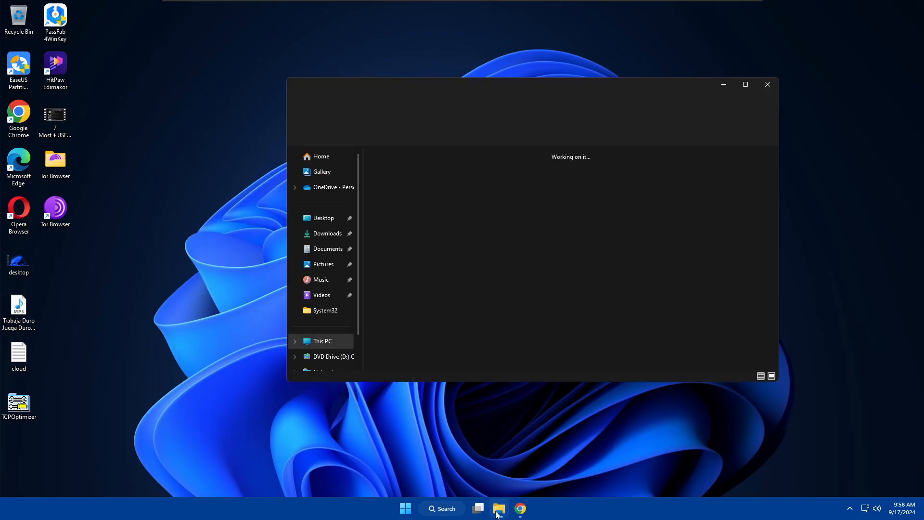
{"action": "left_click", "coordinate": [328, 248]}
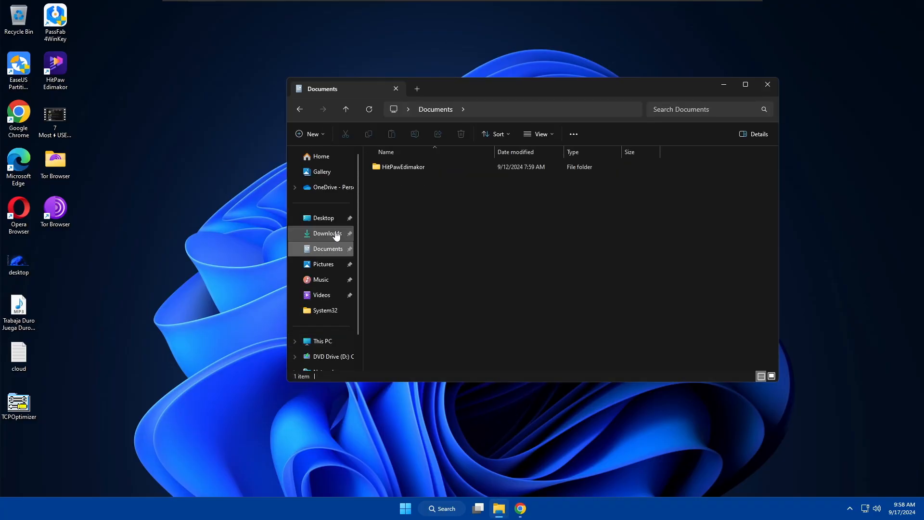
{"action": "left_click", "coordinate": [327, 234]}
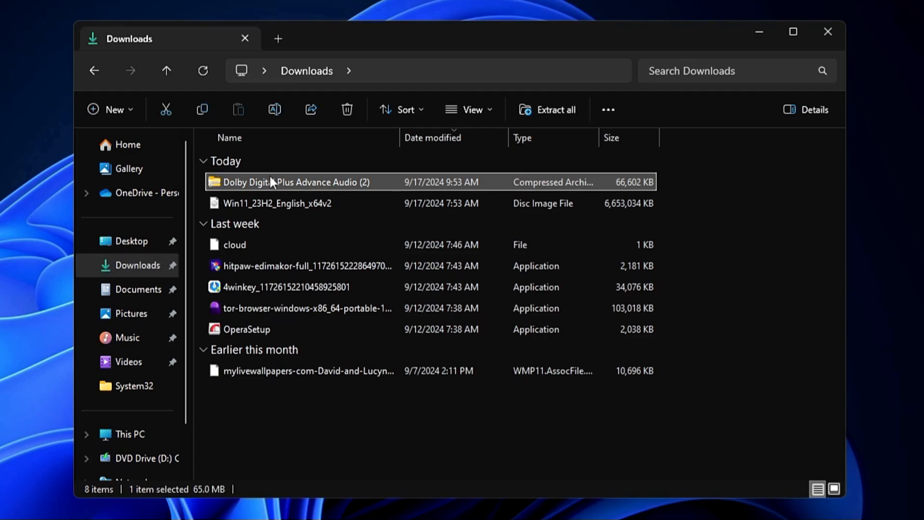
{"action": "right_click", "coordinate": [293, 182]}
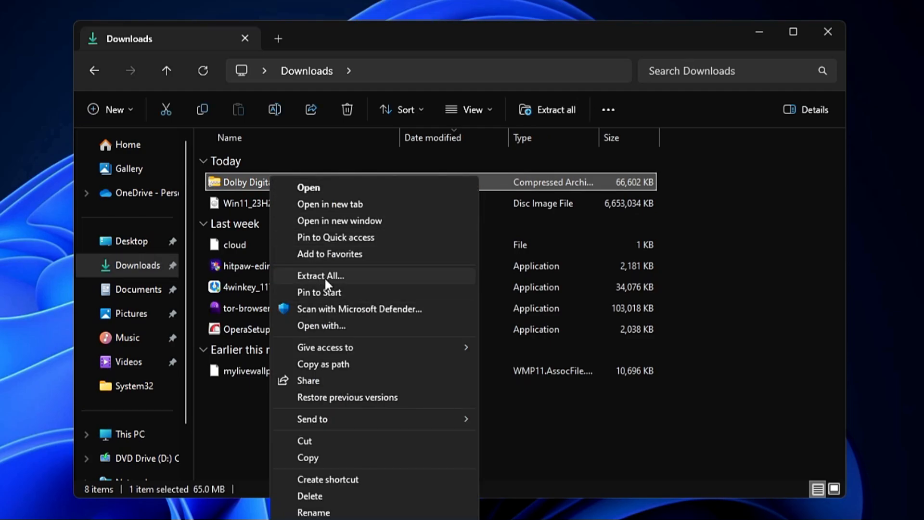
{"action": "left_click", "coordinate": [320, 276]}
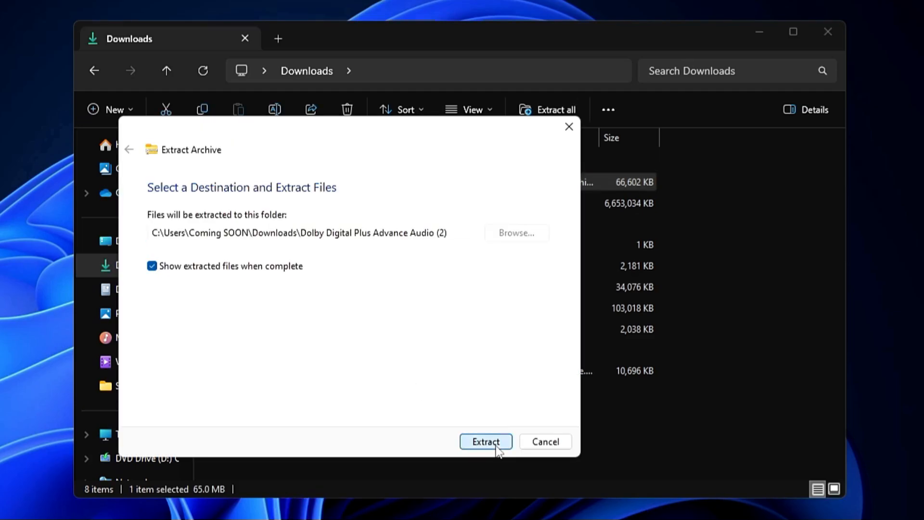
{"action": "left_click", "coordinate": [485, 442]}
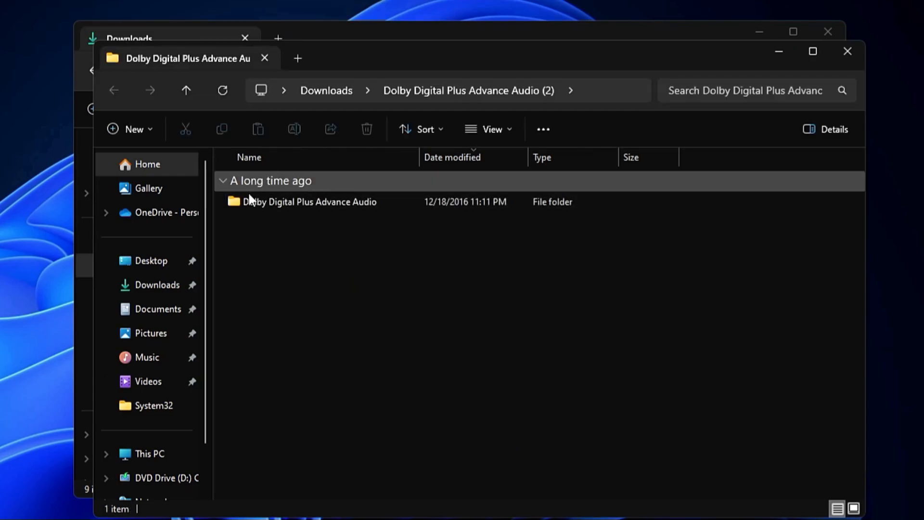
{"action": "mouse_move", "coordinate": [847, 51]}
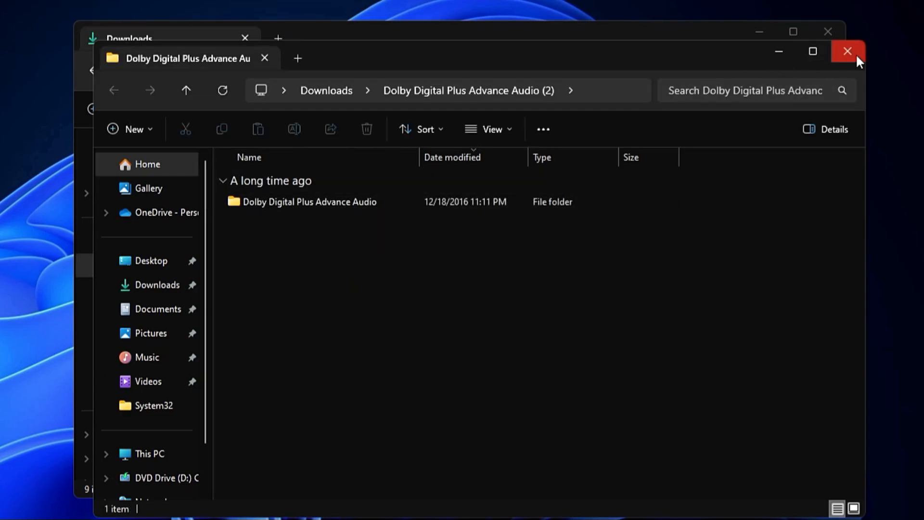
Close the extracted folder and Downloads windows.
{"action": "left_click", "coordinate": [848, 51]}
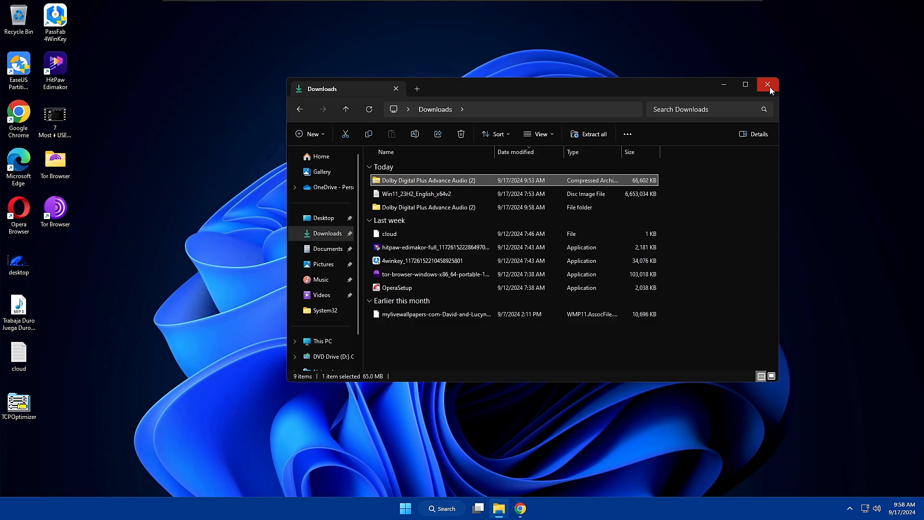
{"action": "left_click", "coordinate": [768, 84]}
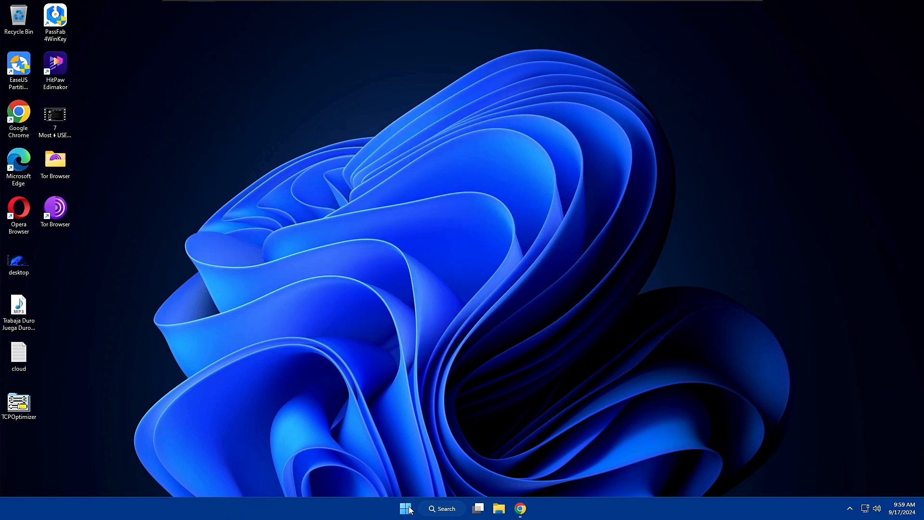
Reach Windows Update's Advanced options from the Start menu's Settings.
{"action": "right_click", "coordinate": [405, 508]}
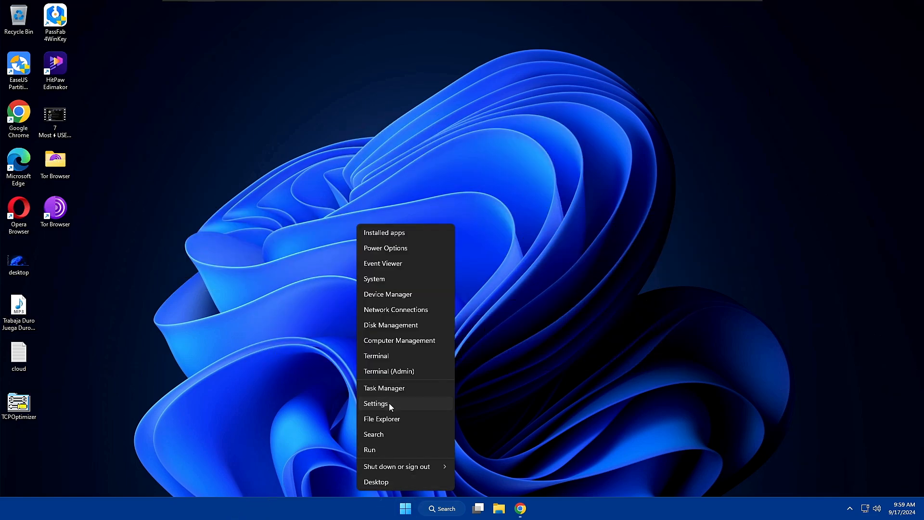
{"action": "left_click", "coordinate": [376, 403]}
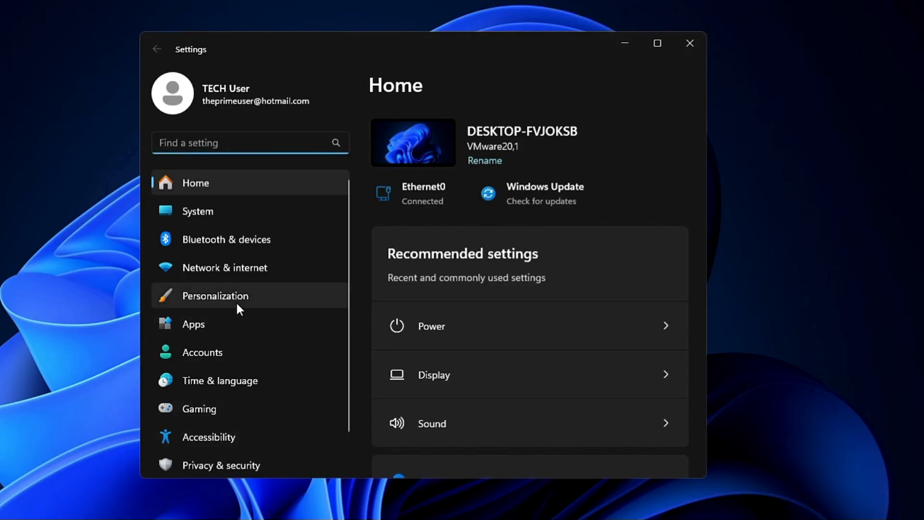
{"action": "scroll", "scroll_direction": "down", "scroll_amount": 3}
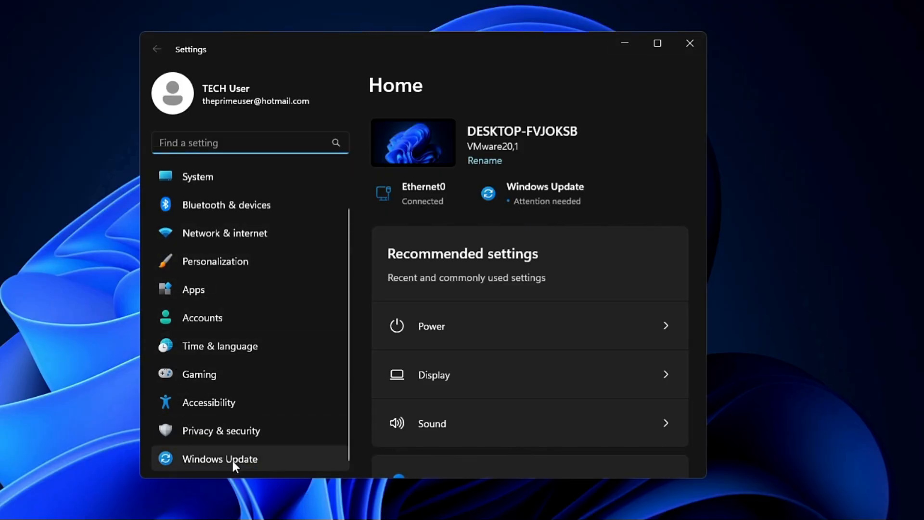
{"action": "left_click", "coordinate": [220, 459]}
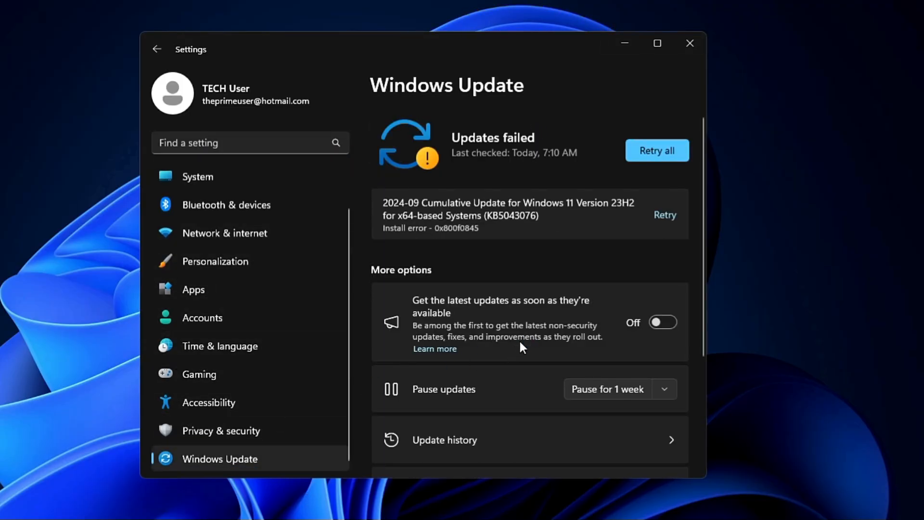
{"action": "scroll", "scroll_direction": "down", "scroll_amount": 3}
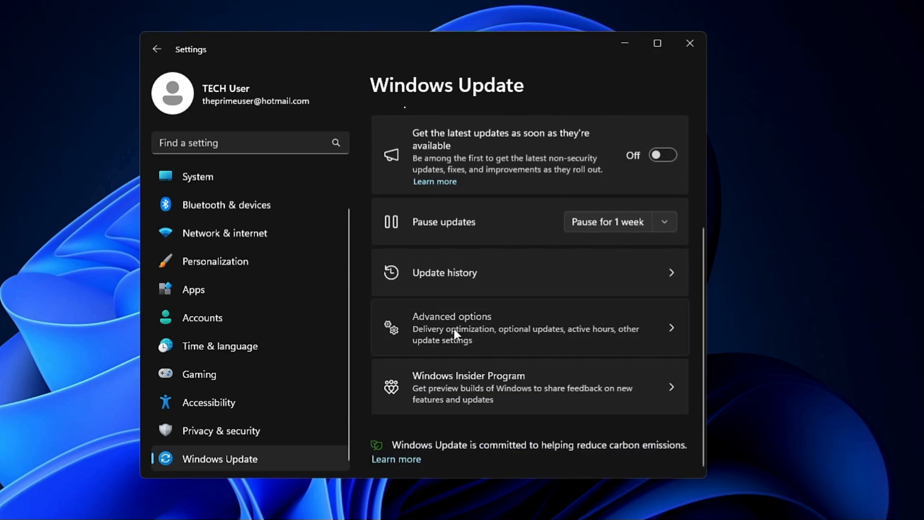
{"action": "left_click", "coordinate": [452, 326]}
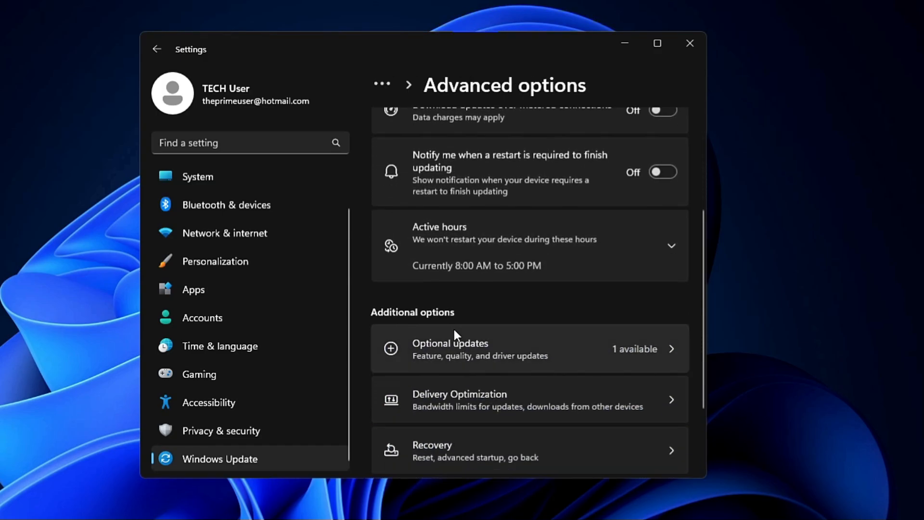
From Recovery, restart the PC now into advanced startup and confirm.
{"action": "scroll", "scroll_direction": "down", "scroll_amount": 3}
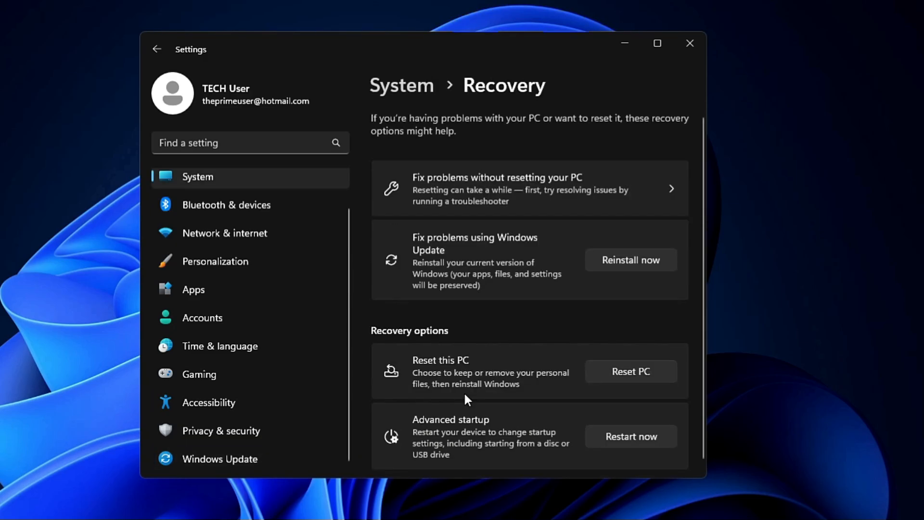
{"action": "scroll", "scroll_direction": "down", "scroll_amount": 3}
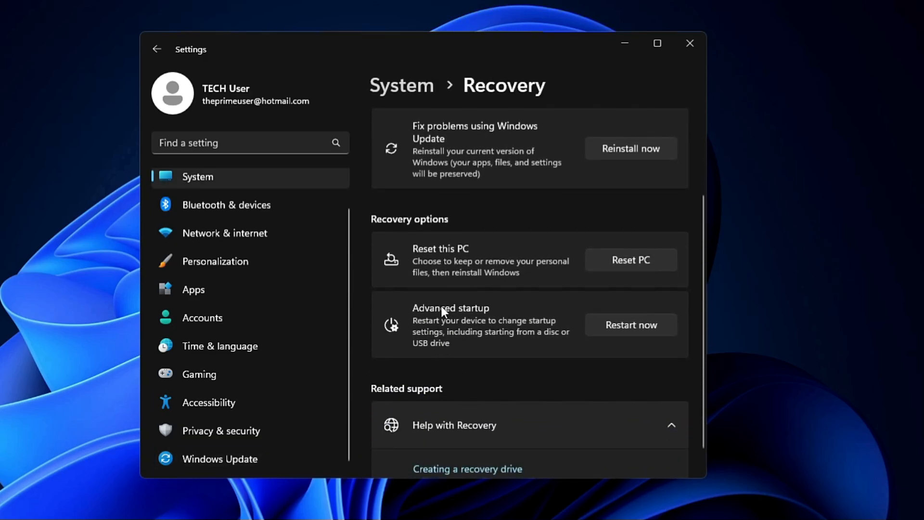
{"action": "left_click", "coordinate": [630, 325]}
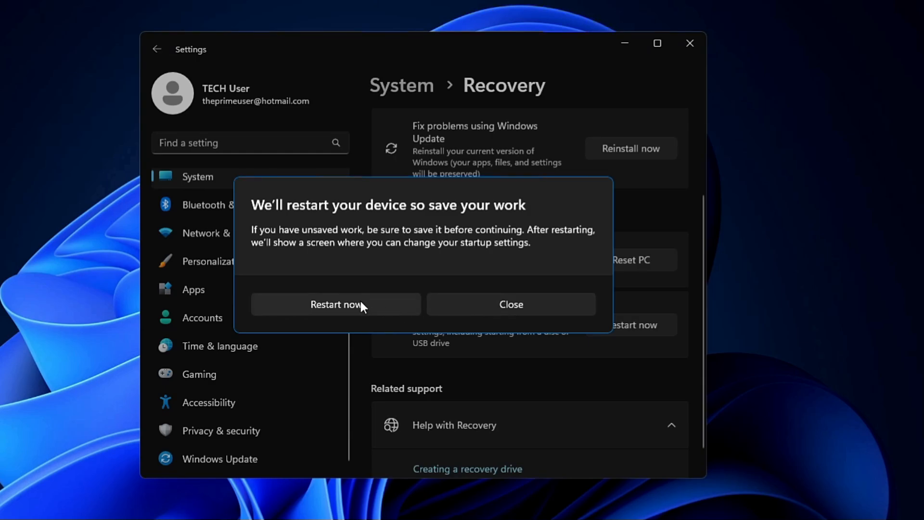
{"action": "left_click", "coordinate": [336, 304]}
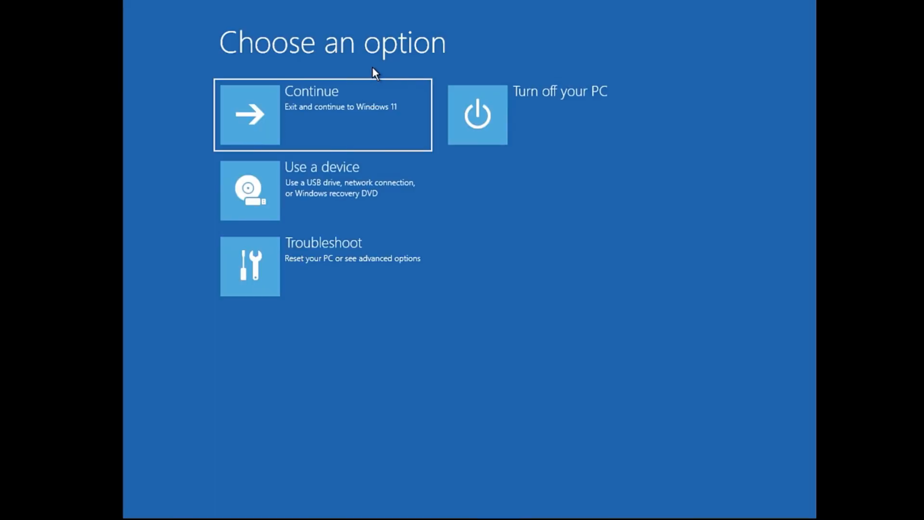
{"action": "mouse_move", "coordinate": [304, 247]}
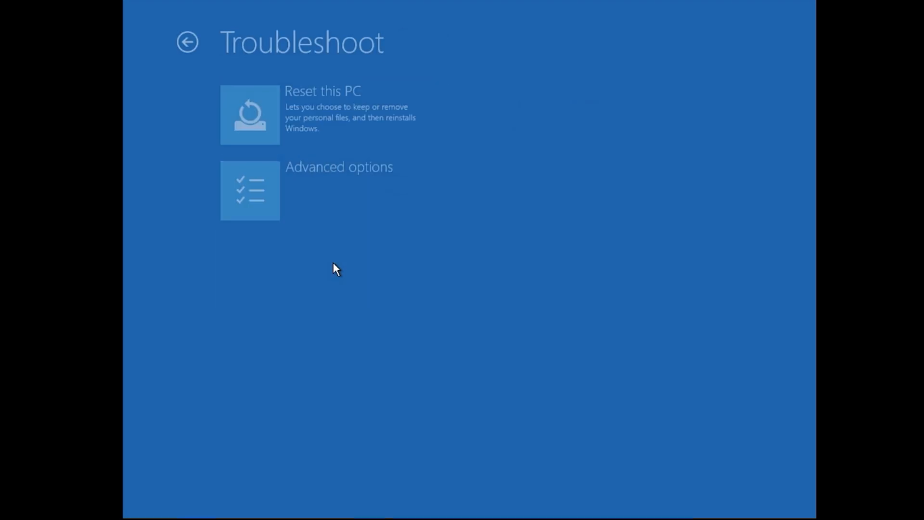
{"action": "mouse_move", "coordinate": [329, 194]}
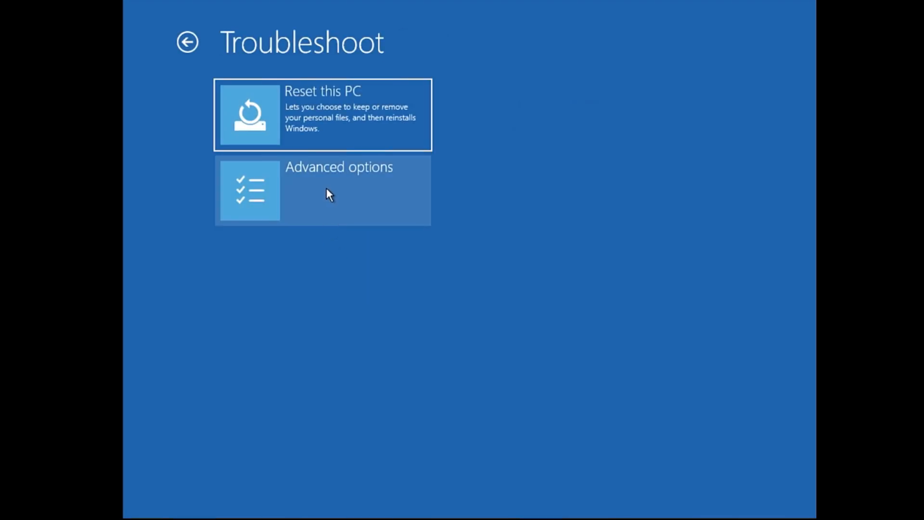
Go through Troubleshoot > Advanced options > Startup Settings and restart to the boot options.
{"action": "left_click", "coordinate": [323, 190]}
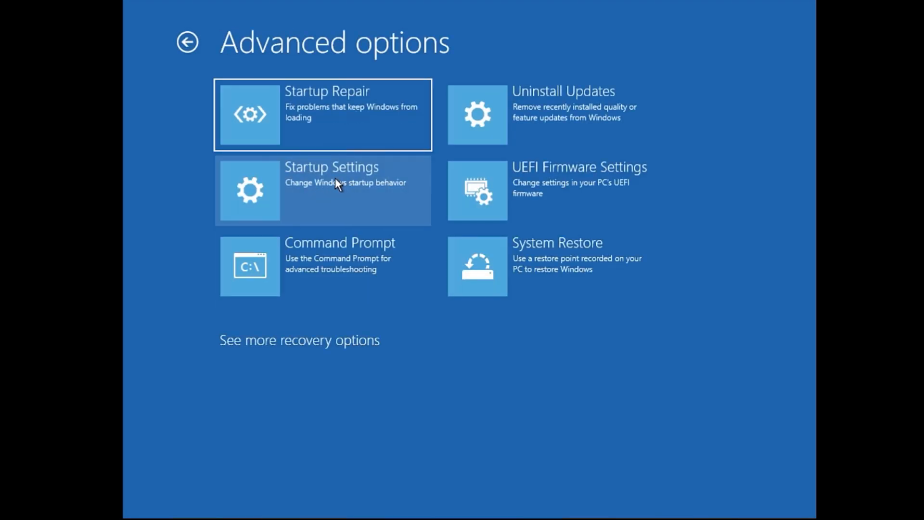
{"action": "left_click", "coordinate": [322, 189]}
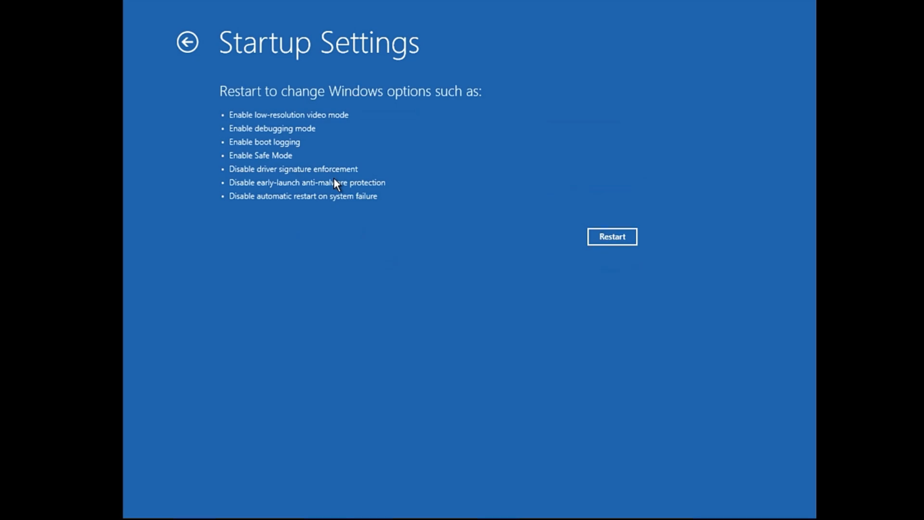
{"action": "mouse_move", "coordinate": [247, 172]}
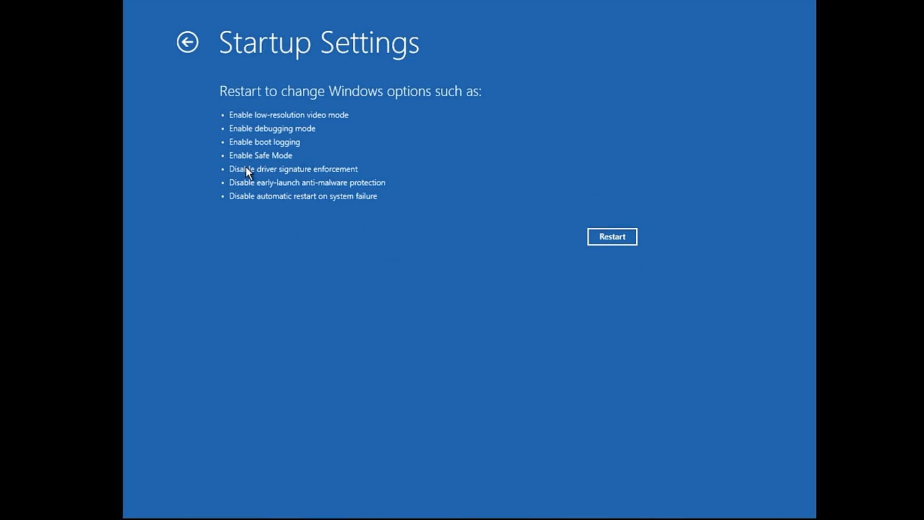
{"action": "mouse_move", "coordinate": [315, 174]}
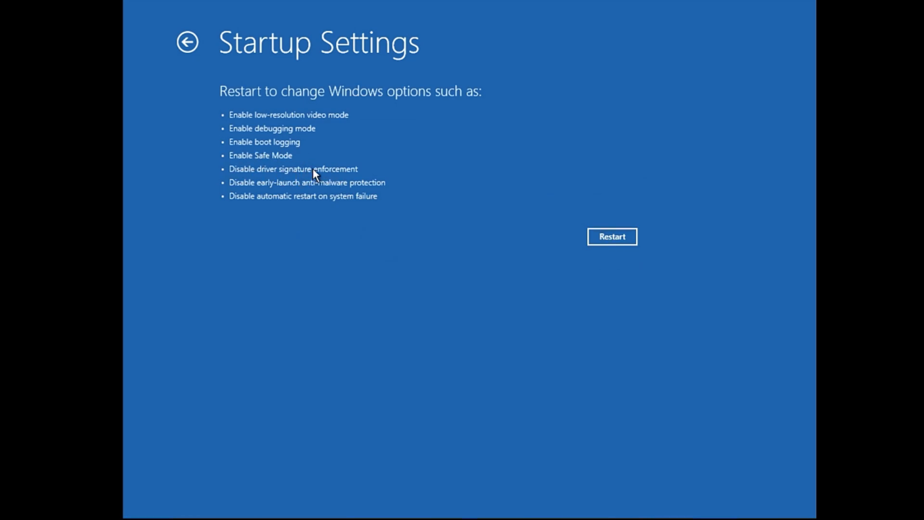
{"action": "mouse_move", "coordinate": [520, 195]}
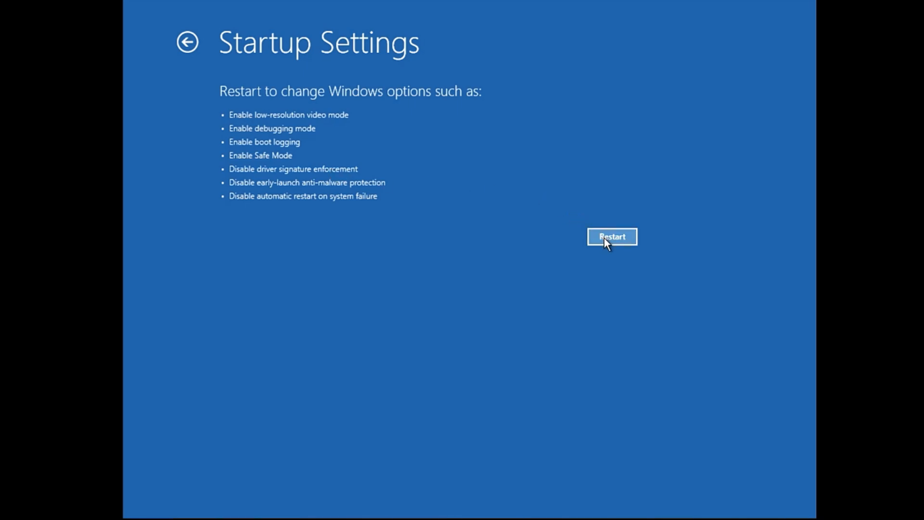
{"action": "left_click", "coordinate": [611, 236]}
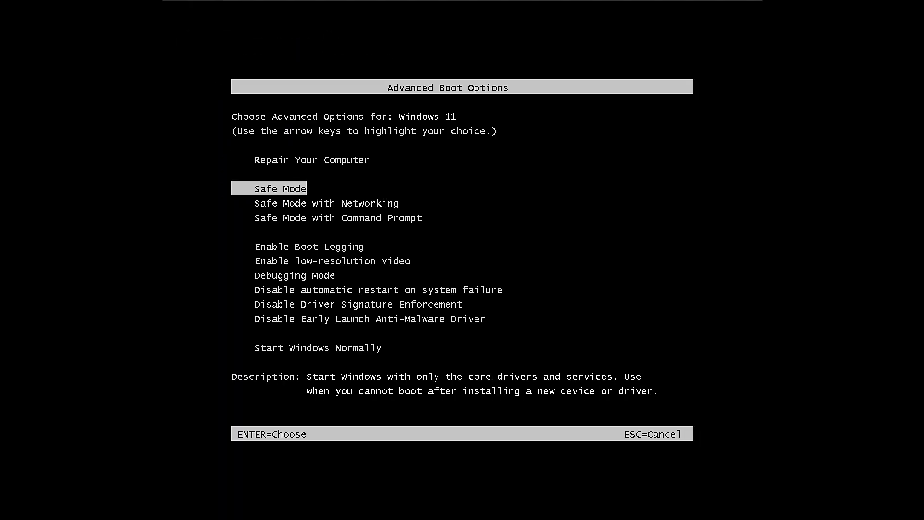
Highlight the needed advanced boot option and start Windows to the desktop.
{"action": "key", "text": "Down"}
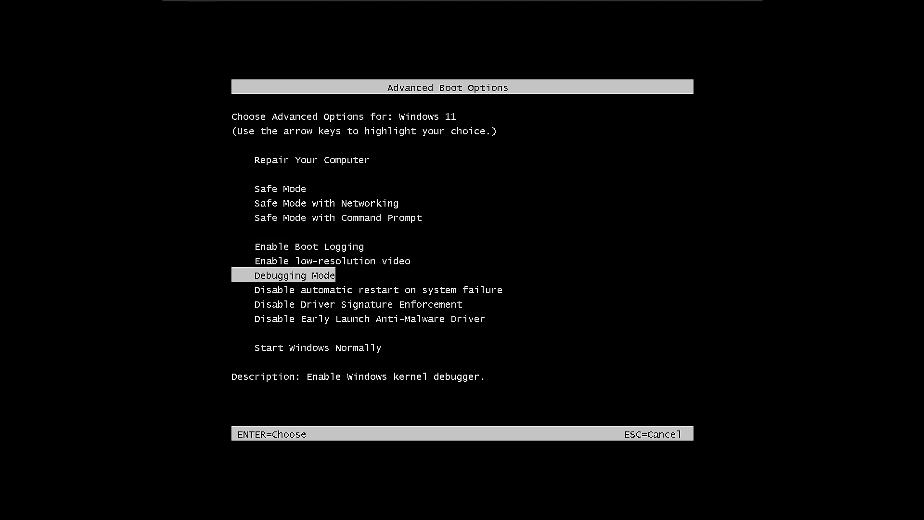
{"action": "key", "text": "down"}
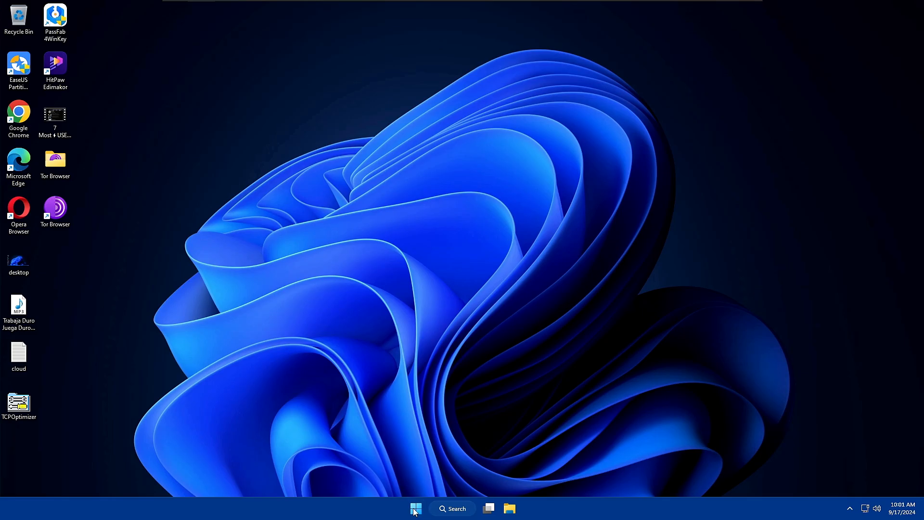
In Device Manager, start Update driver for the High Definition Audio Device.
{"action": "right_click", "coordinate": [416, 509]}
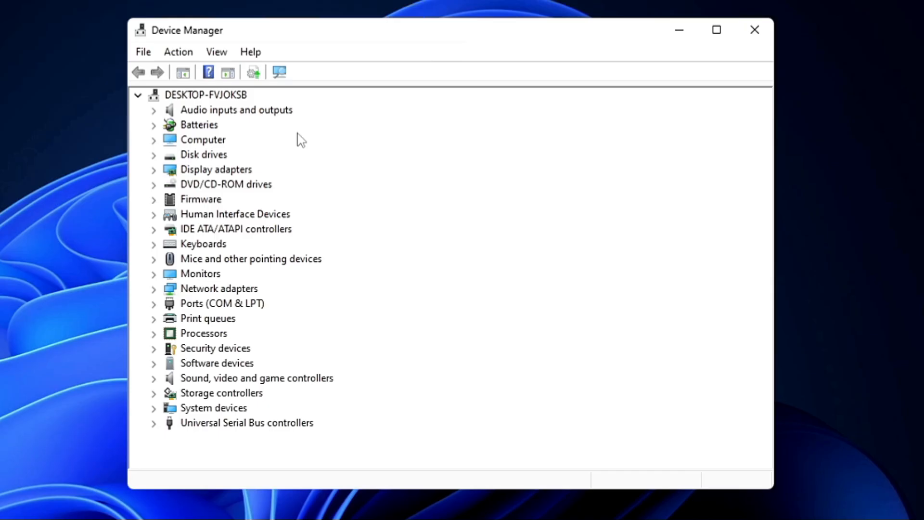
{"action": "mouse_move", "coordinate": [195, 334]}
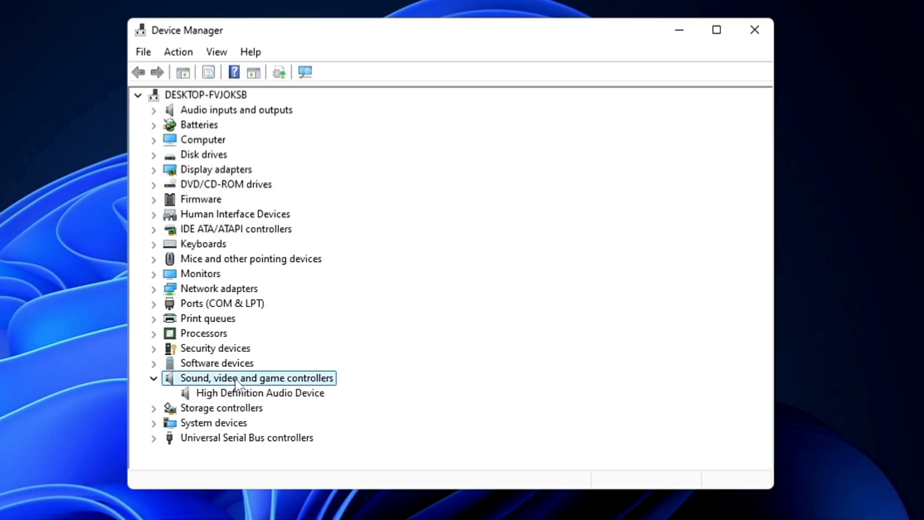
{"action": "mouse_move", "coordinate": [244, 400]}
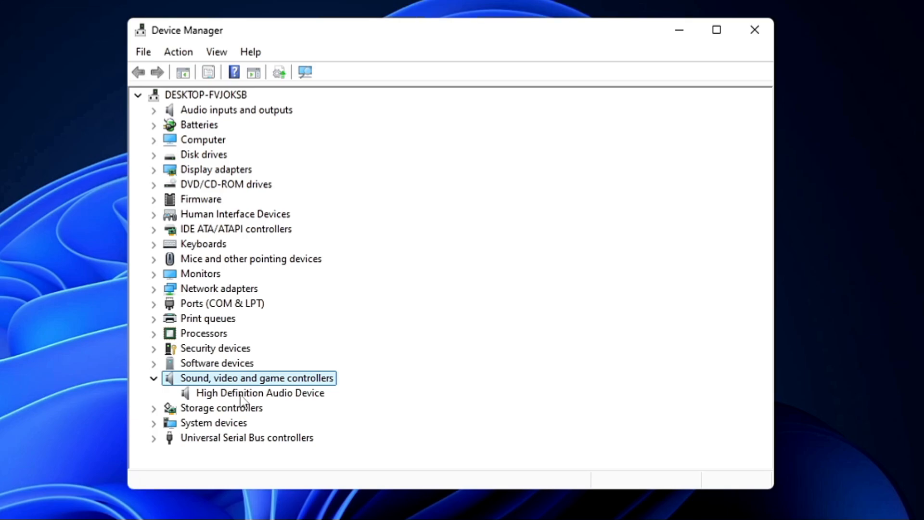
{"action": "left_click", "coordinate": [259, 393]}
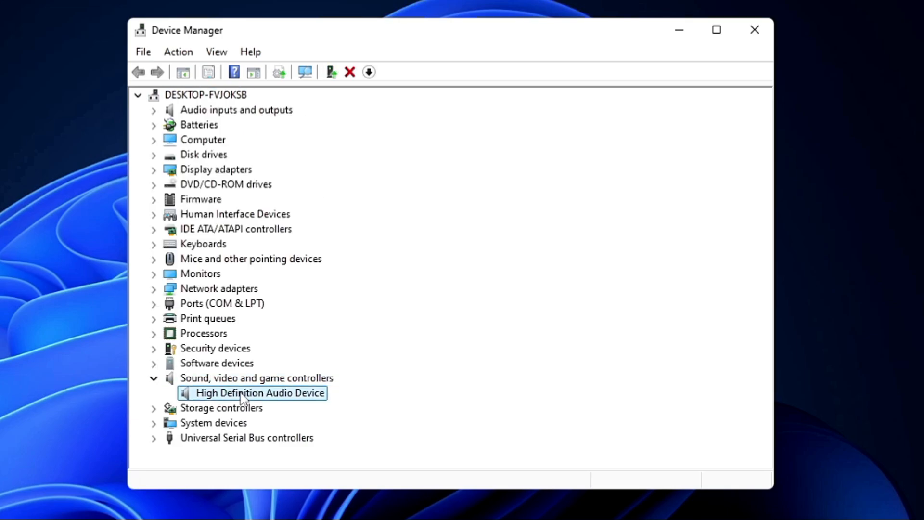
{"action": "right_click", "coordinate": [257, 393]}
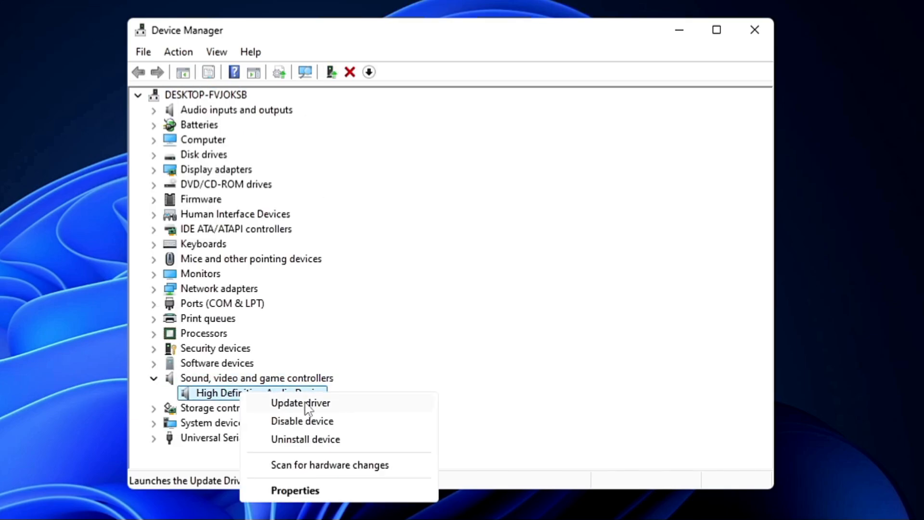
{"action": "left_click", "coordinate": [300, 402]}
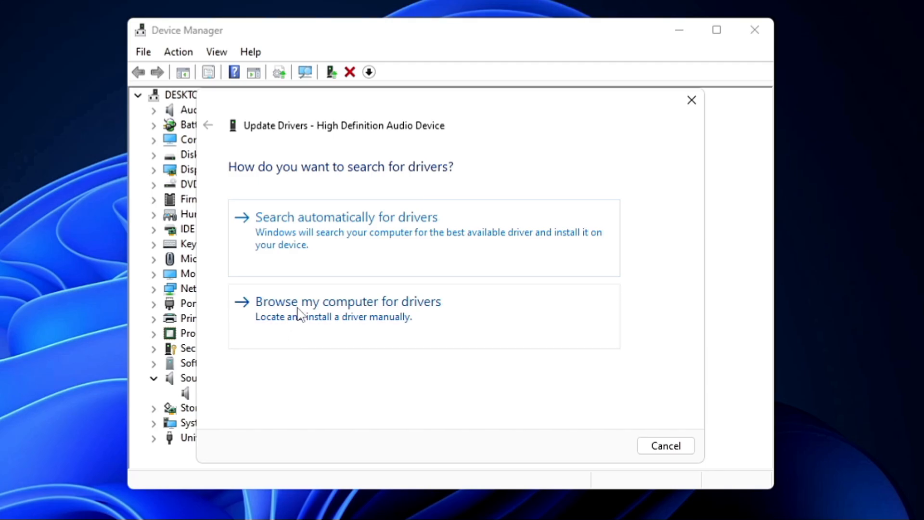
Choose to pick a driver manually via Have Disk and browse to Downloads.
{"action": "left_click", "coordinate": [347, 302]}
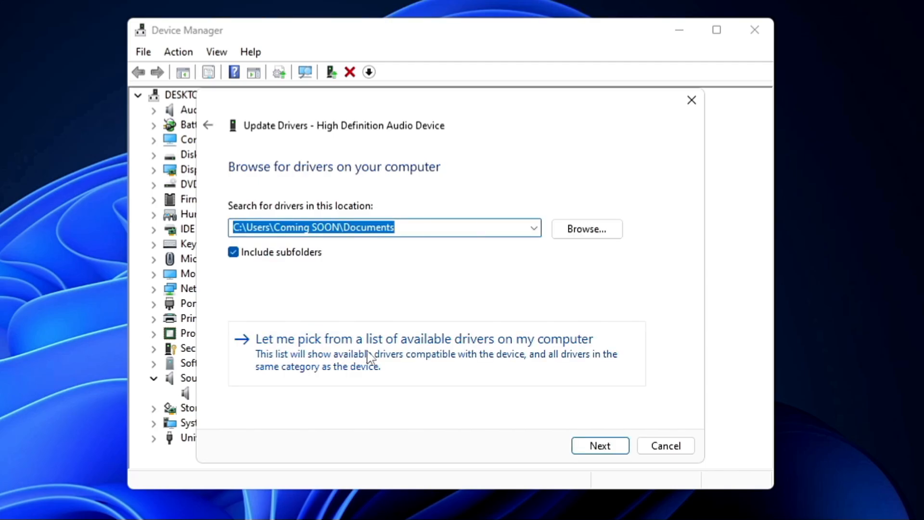
{"action": "mouse_move", "coordinate": [410, 357]}
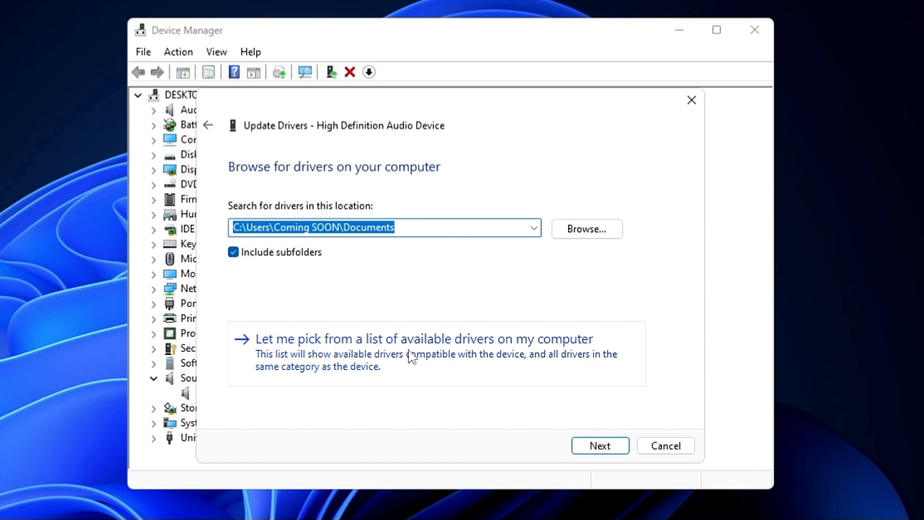
{"action": "left_click", "coordinate": [417, 338]}
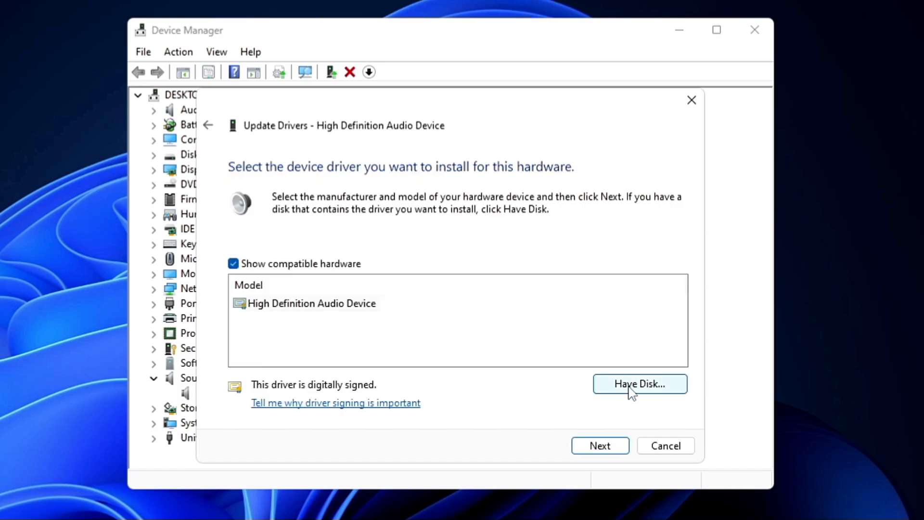
{"action": "left_click", "coordinate": [640, 383]}
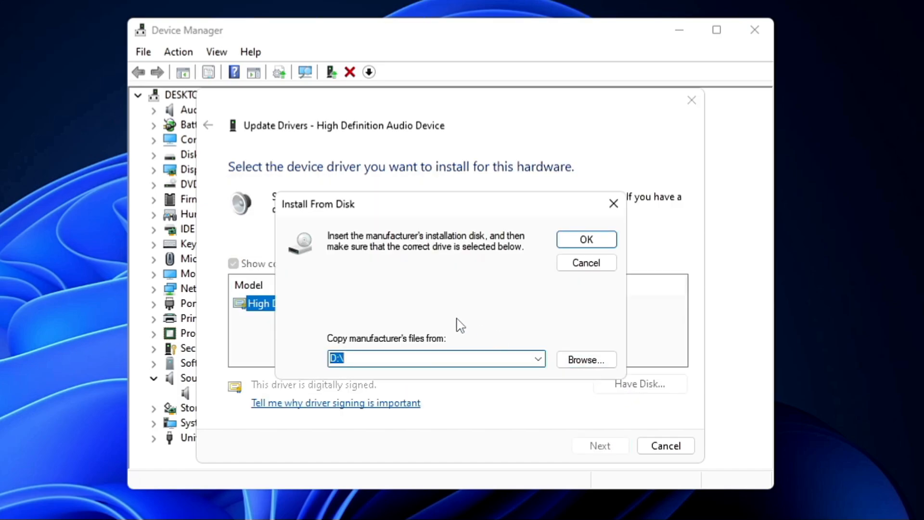
{"action": "left_click", "coordinate": [585, 360]}
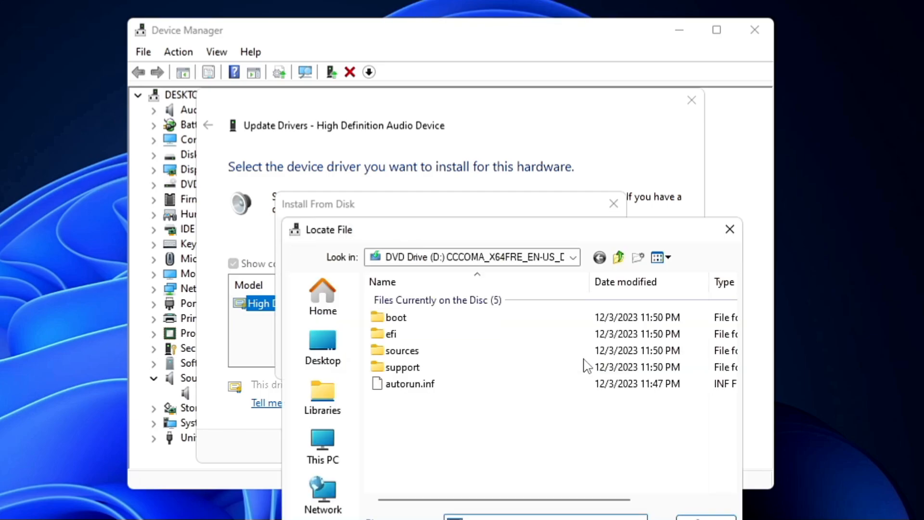
{"action": "mouse_move", "coordinate": [275, 414]}
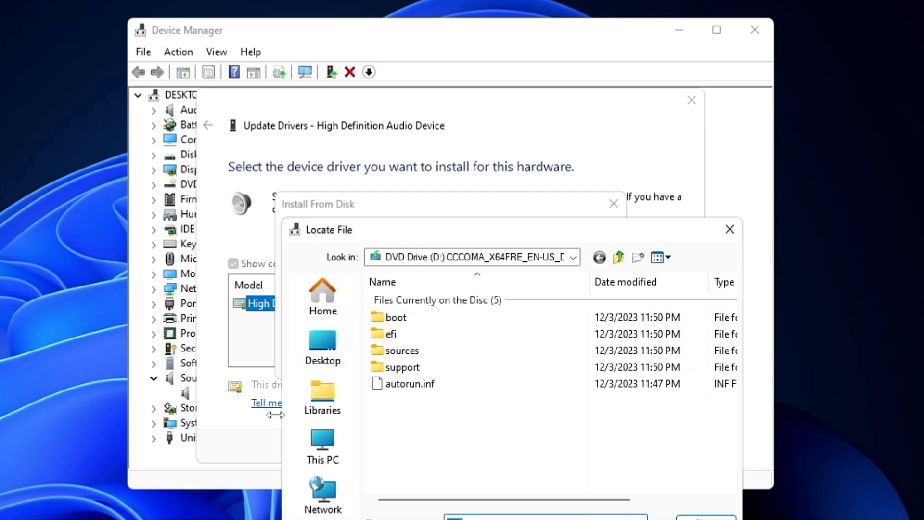
{"action": "mouse_move", "coordinate": [340, 351]}
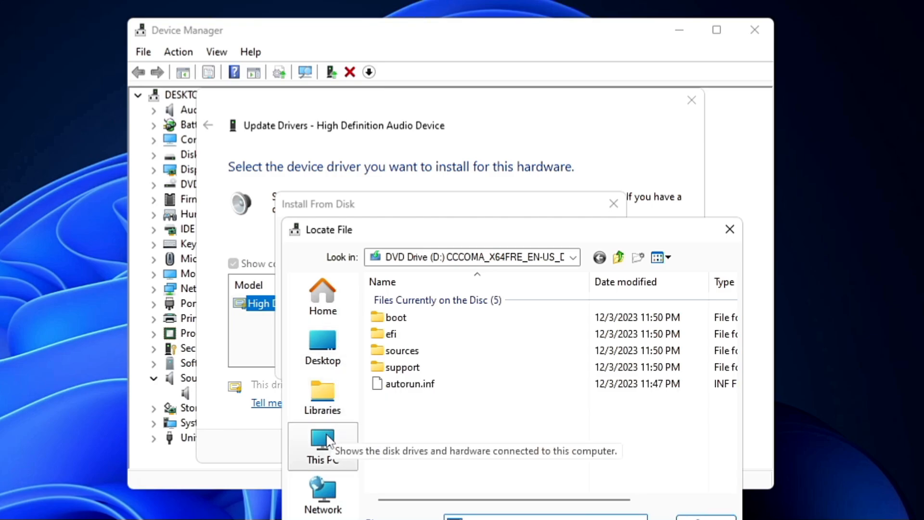
{"action": "left_click", "coordinate": [322, 446]}
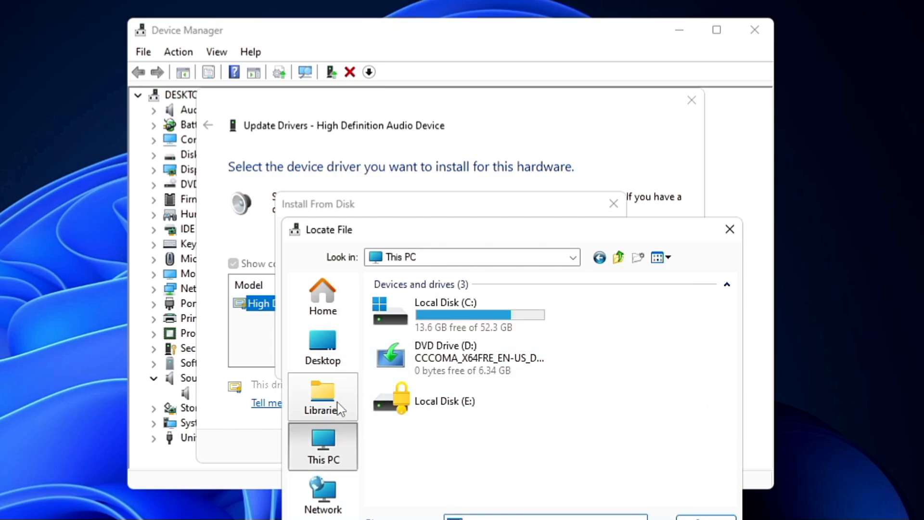
{"action": "left_click", "coordinate": [572, 256]}
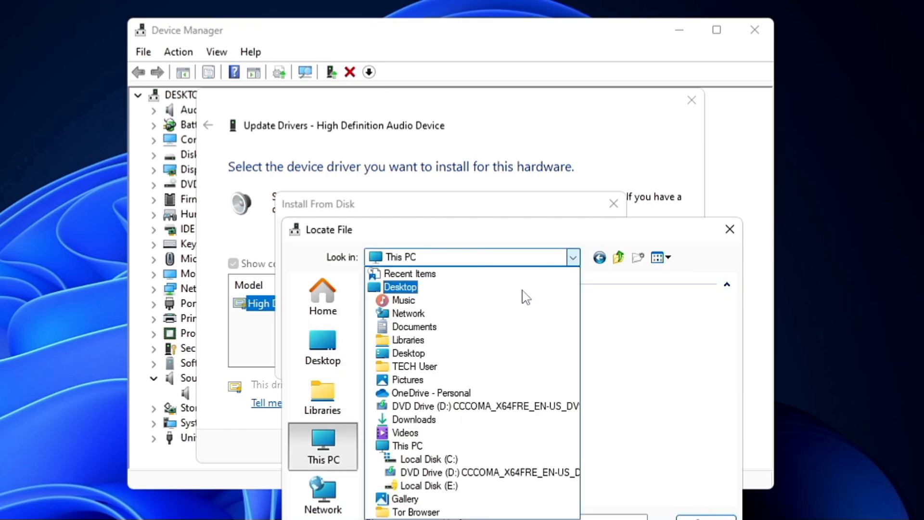
{"action": "left_click", "coordinate": [414, 419]}
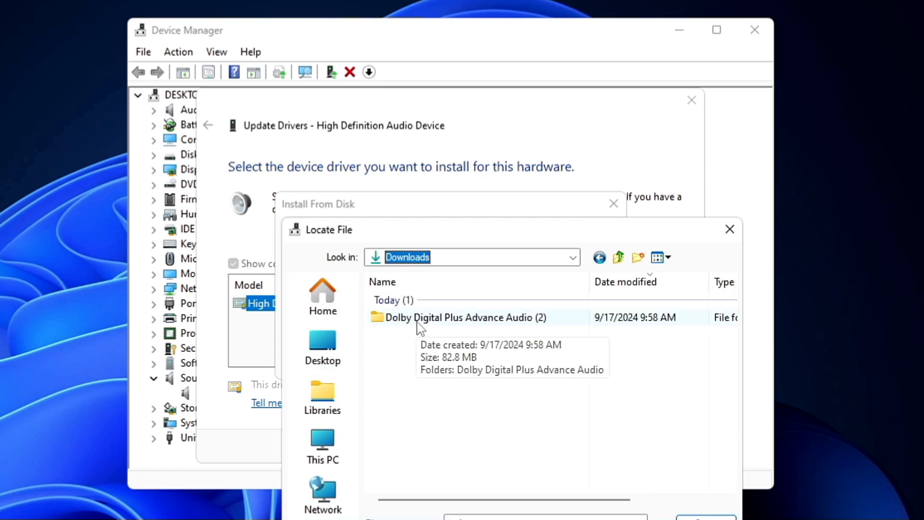
Go into Dolby Digital Plus Advance Audio > 64 bit > Drivers and select Digital Plus AA.inf.
{"action": "double_click", "coordinate": [462, 318]}
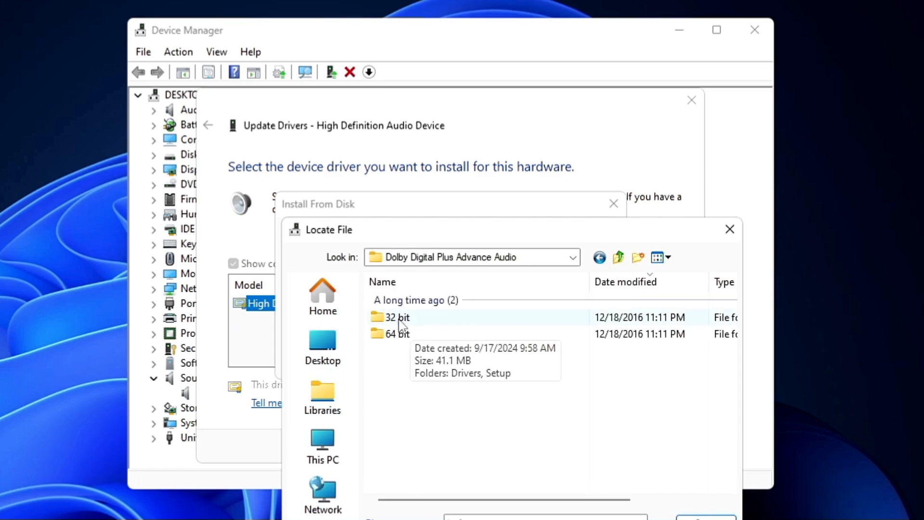
{"action": "mouse_move", "coordinate": [399, 330]}
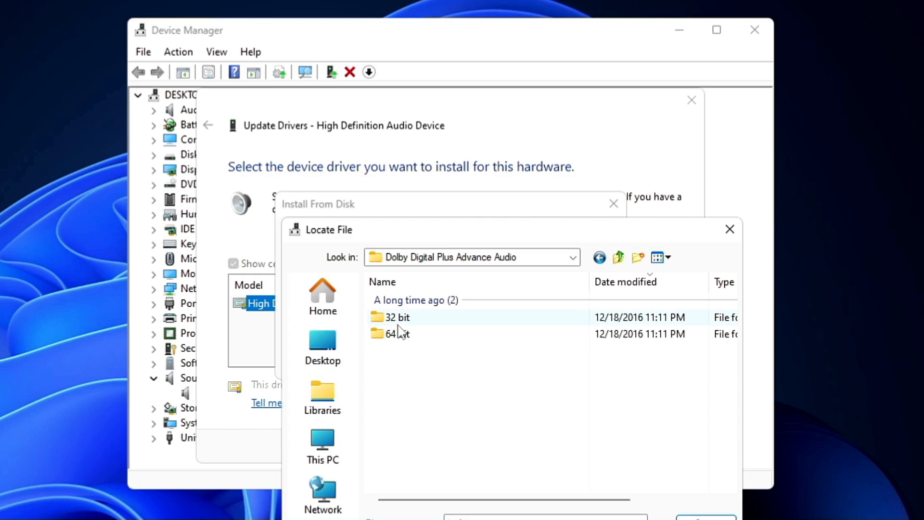
{"action": "mouse_move", "coordinate": [401, 333]}
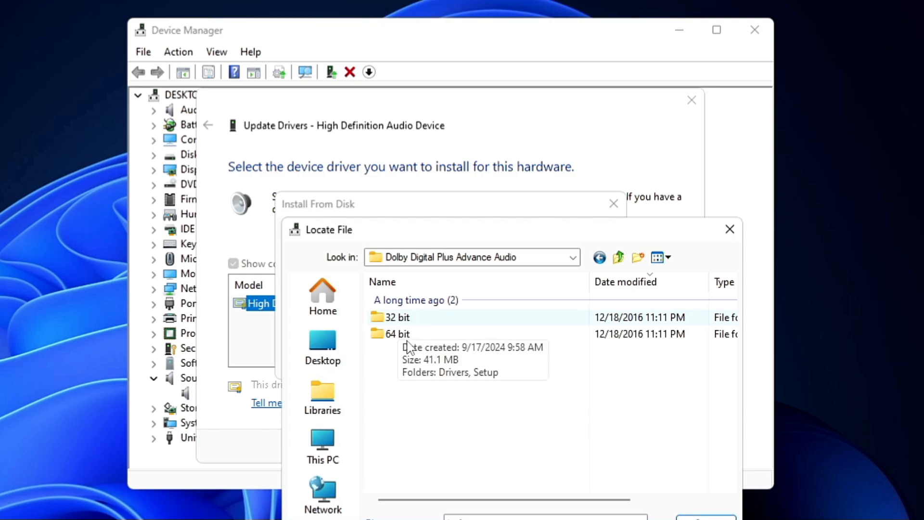
{"action": "double_click", "coordinate": [397, 334]}
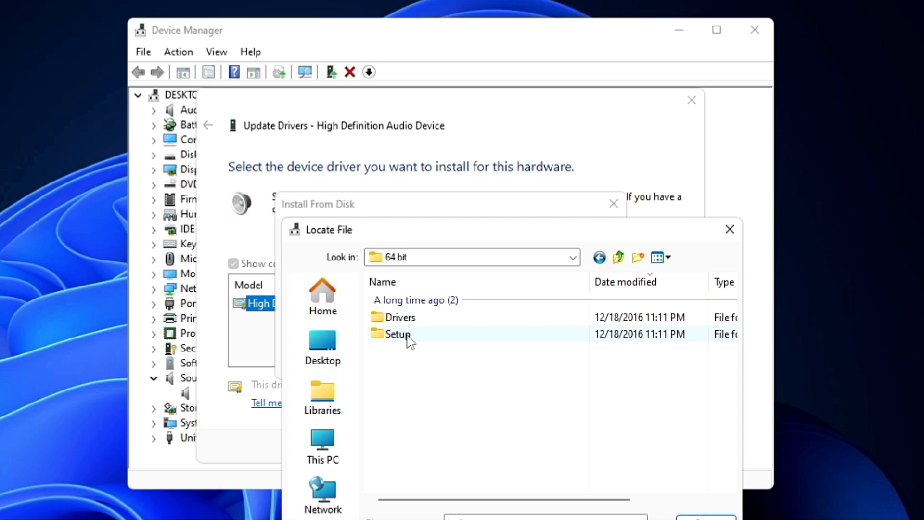
{"action": "left_click", "coordinate": [400, 317]}
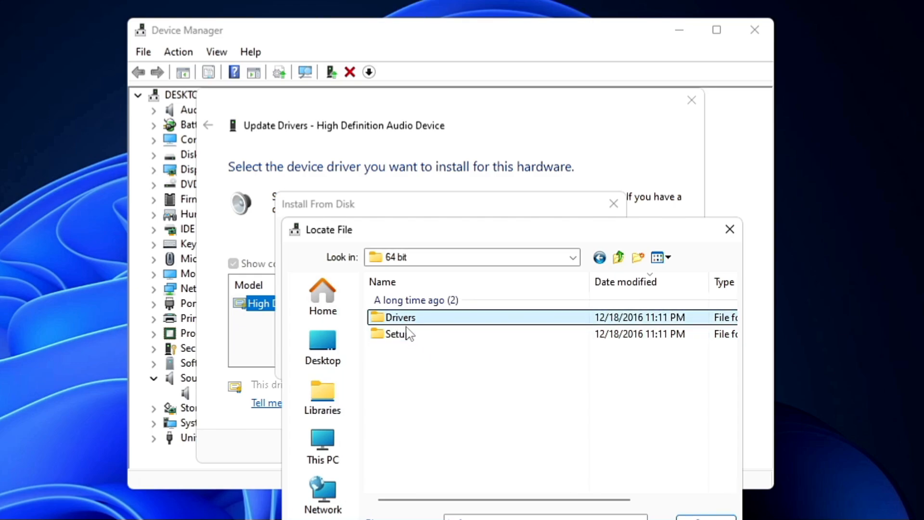
{"action": "mouse_move", "coordinate": [398, 334]}
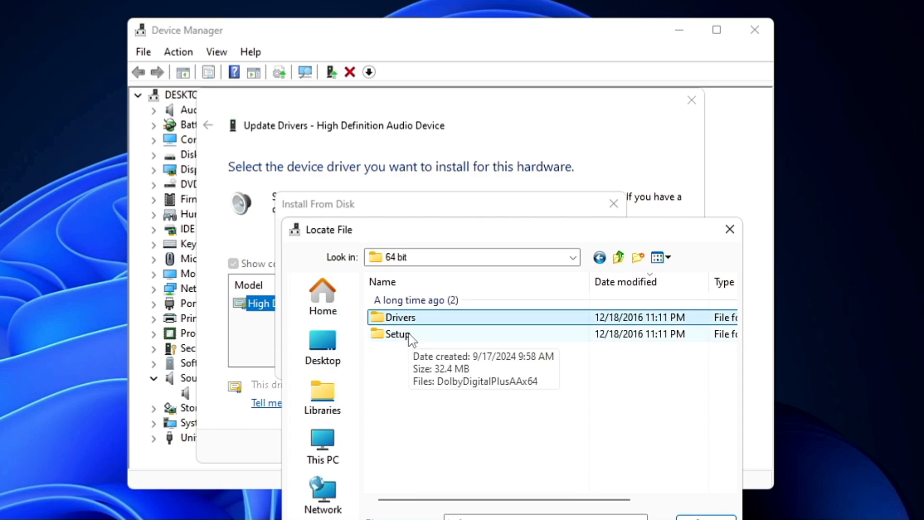
{"action": "double_click", "coordinate": [400, 317]}
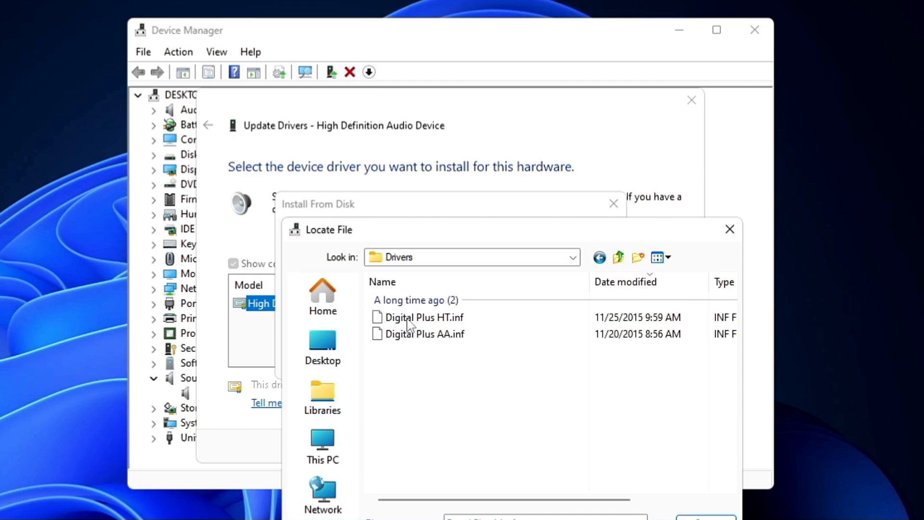
{"action": "left_click", "coordinate": [424, 334]}
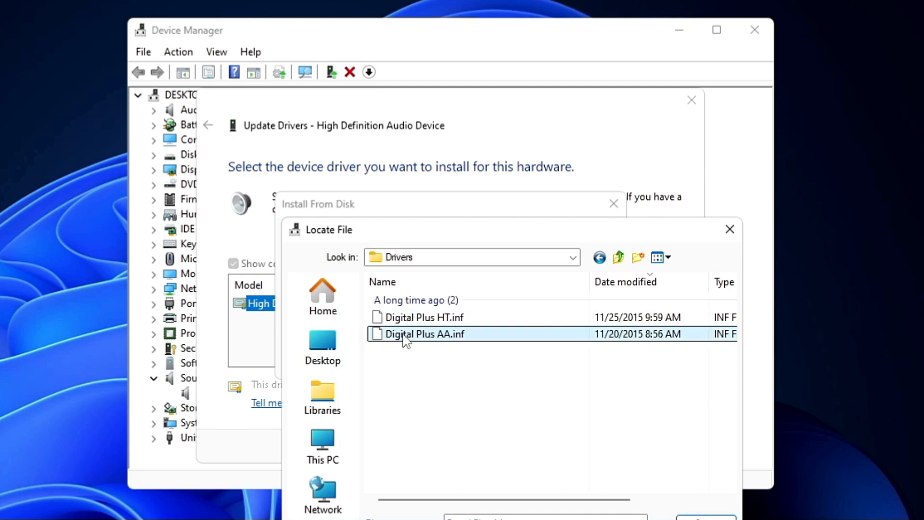
{"action": "mouse_move", "coordinate": [458, 343]}
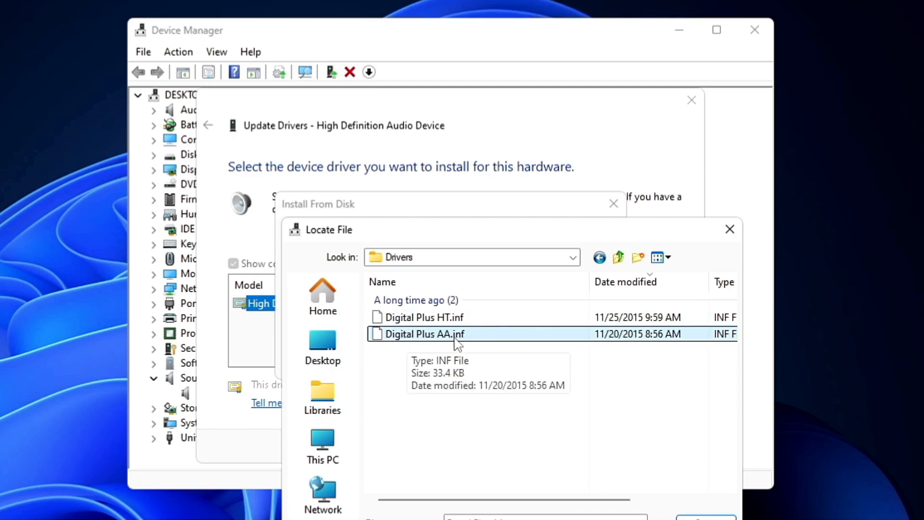
{"action": "mouse_move", "coordinate": [491, 346]}
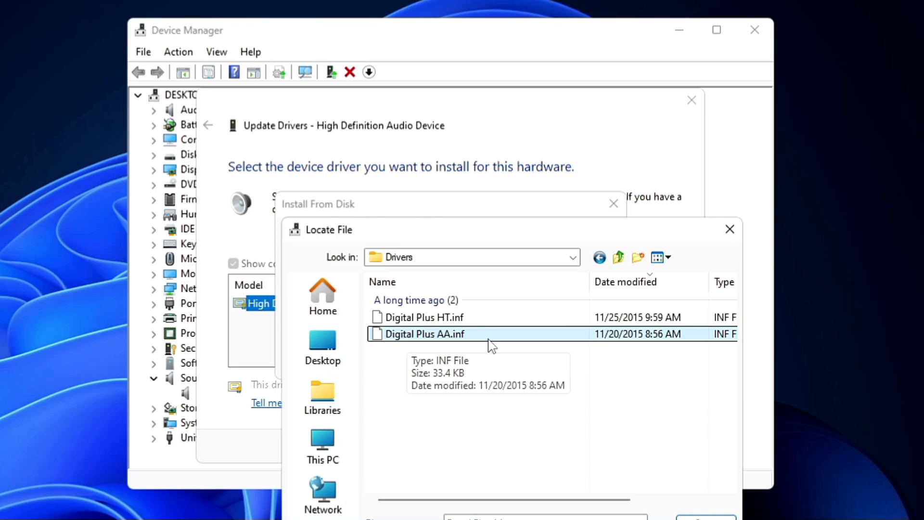
Load Digital Plus AA.inf and select the Dolby Digital Plus Advanced Audio model.
{"action": "double_click", "coordinate": [426, 333]}
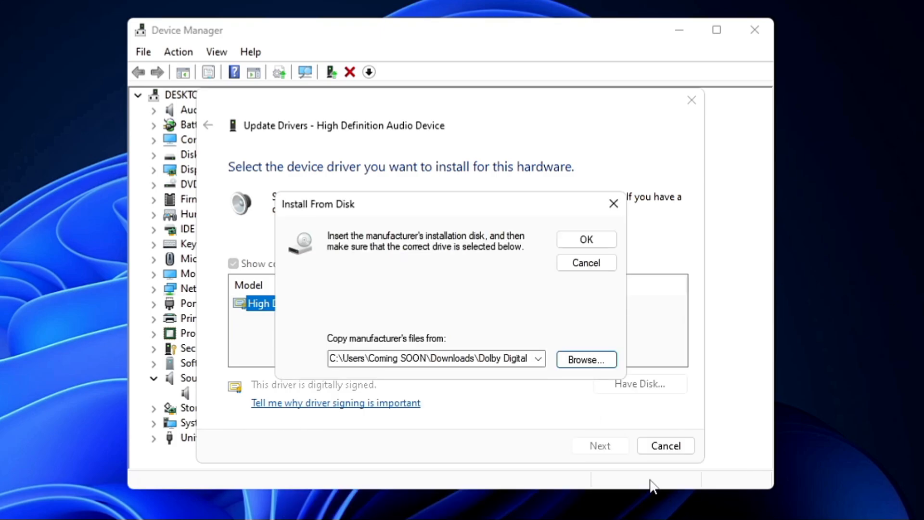
{"action": "left_click", "coordinate": [586, 239]}
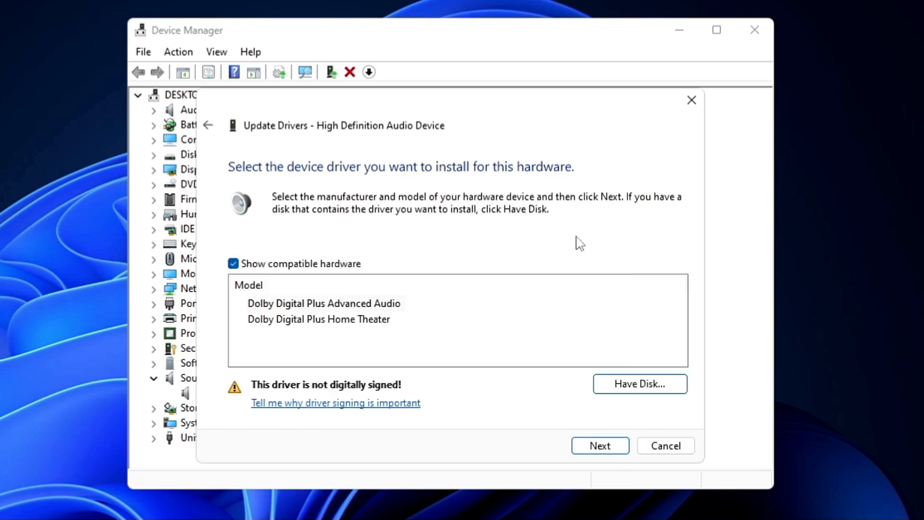
{"action": "left_click", "coordinate": [323, 303]}
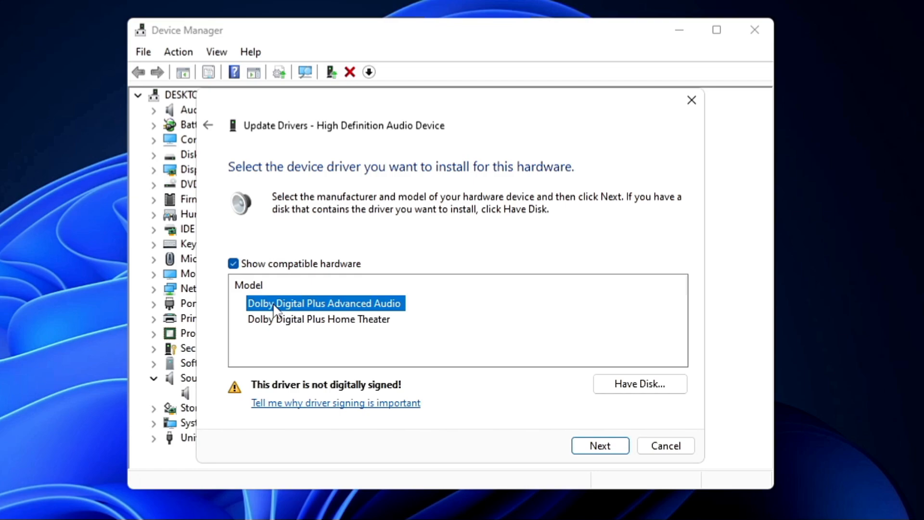
{"action": "mouse_move", "coordinate": [286, 331]}
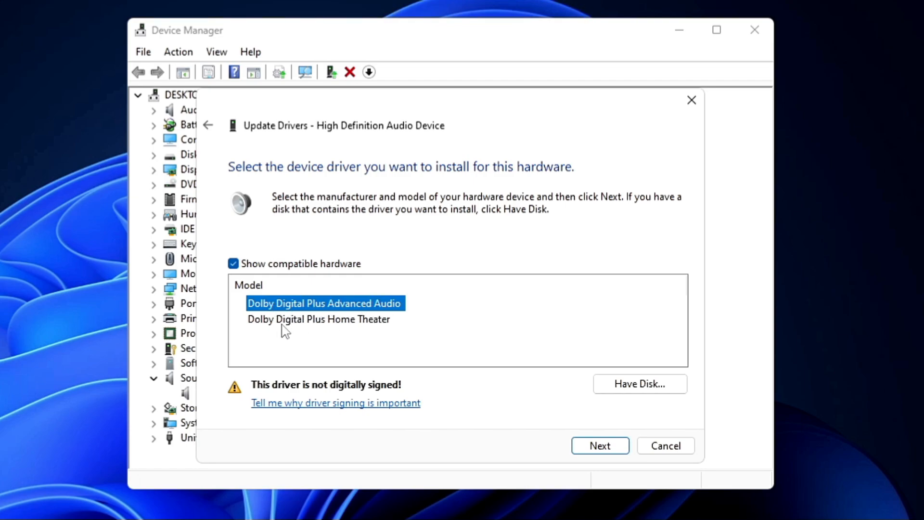
{"action": "left_click", "coordinate": [319, 319]}
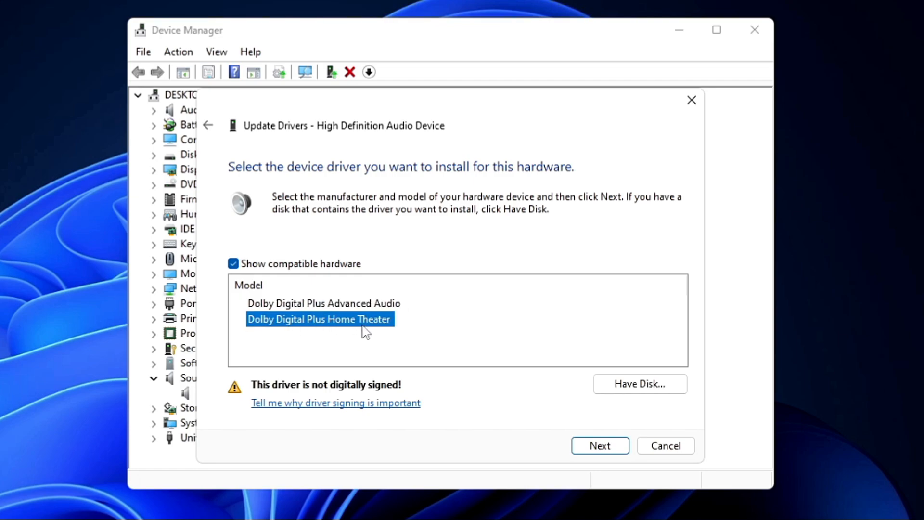
{"action": "left_click", "coordinate": [323, 302]}
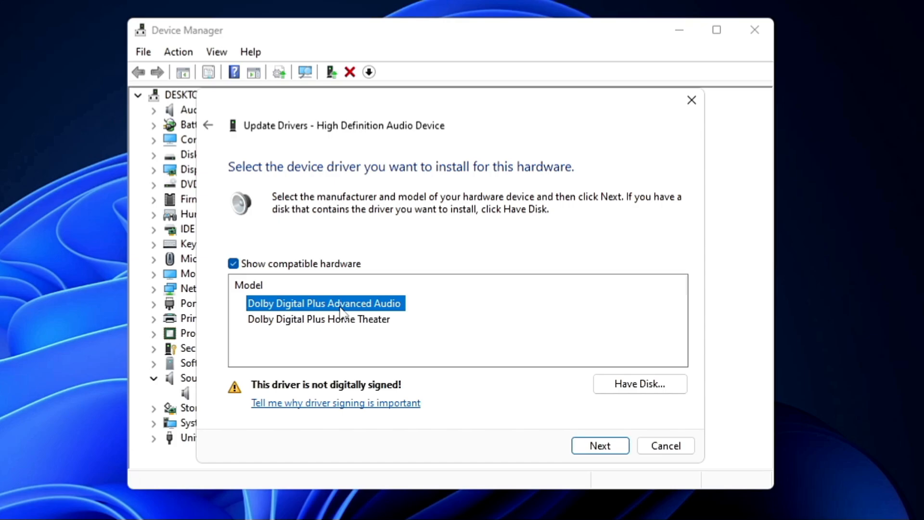
Proceed with the install, accepting the driver warning and installing the unsigned driver anyway.
{"action": "left_click", "coordinate": [600, 445]}
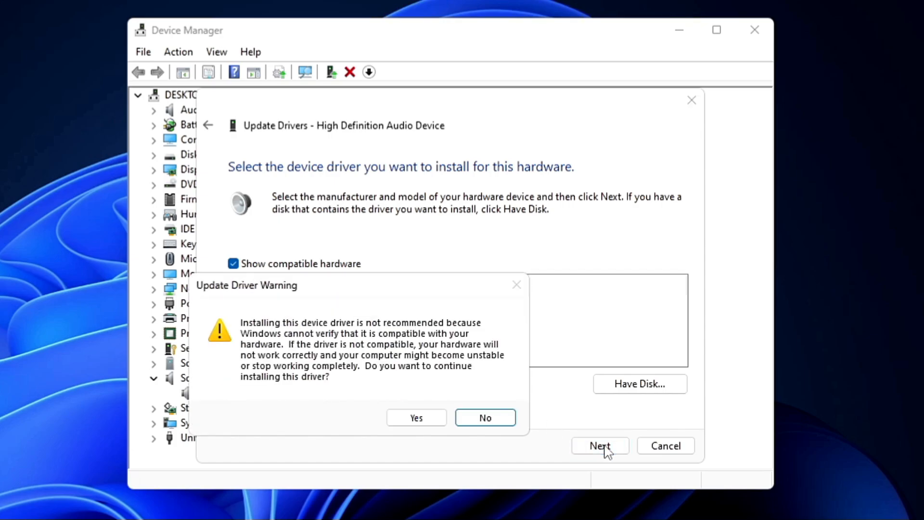
{"action": "mouse_move", "coordinate": [256, 330]}
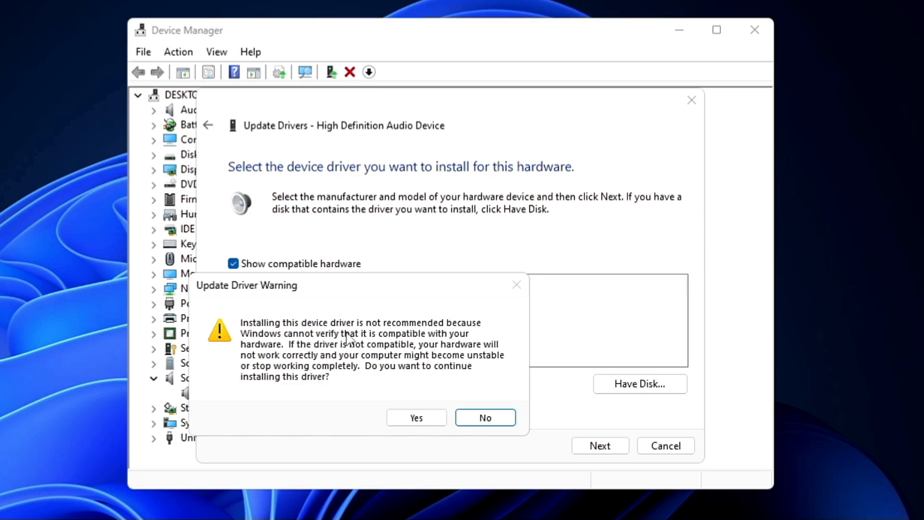
{"action": "mouse_move", "coordinate": [457, 347]}
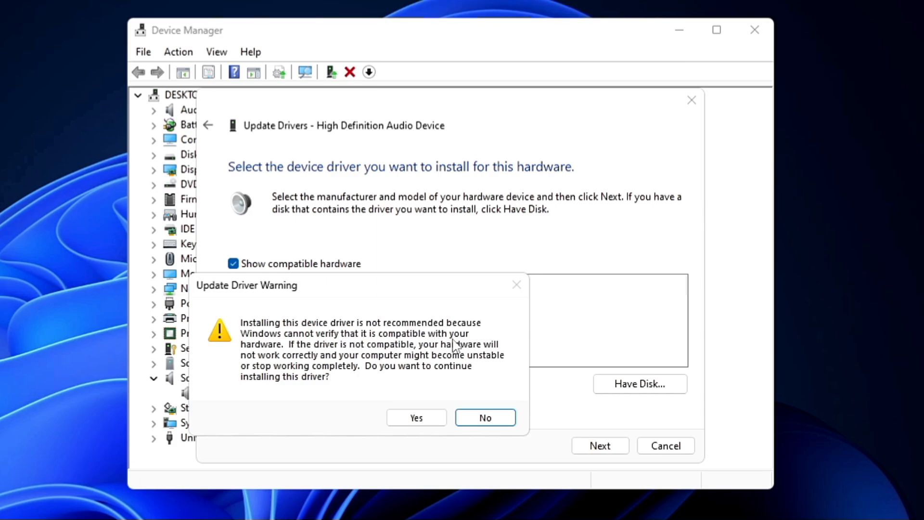
{"action": "mouse_move", "coordinate": [286, 347]}
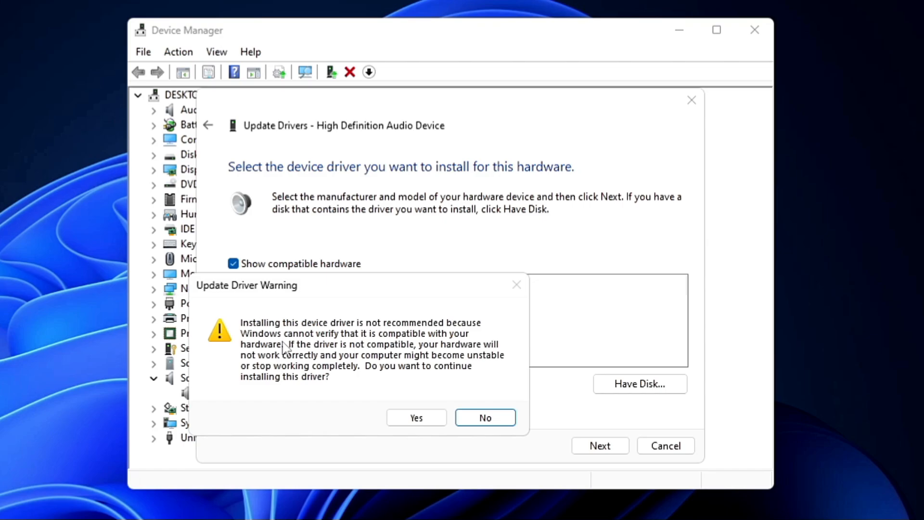
{"action": "mouse_move", "coordinate": [328, 378]}
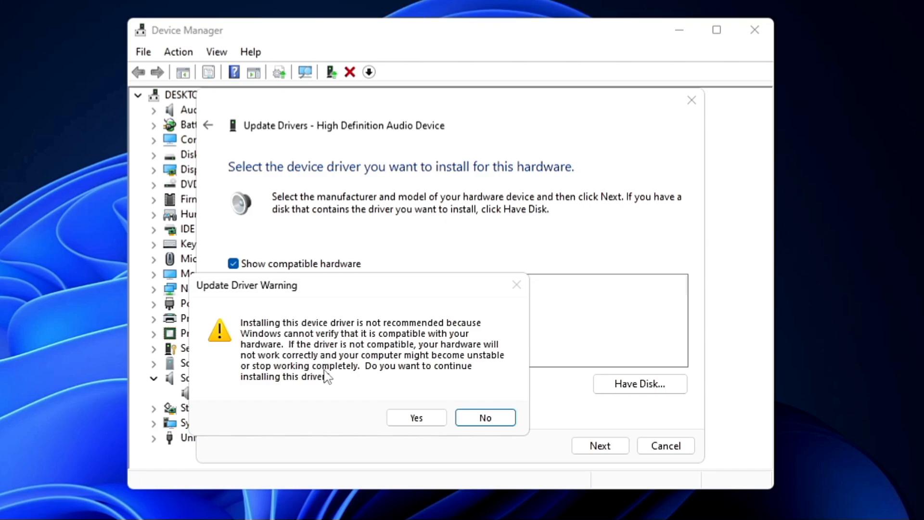
{"action": "mouse_move", "coordinate": [373, 357]}
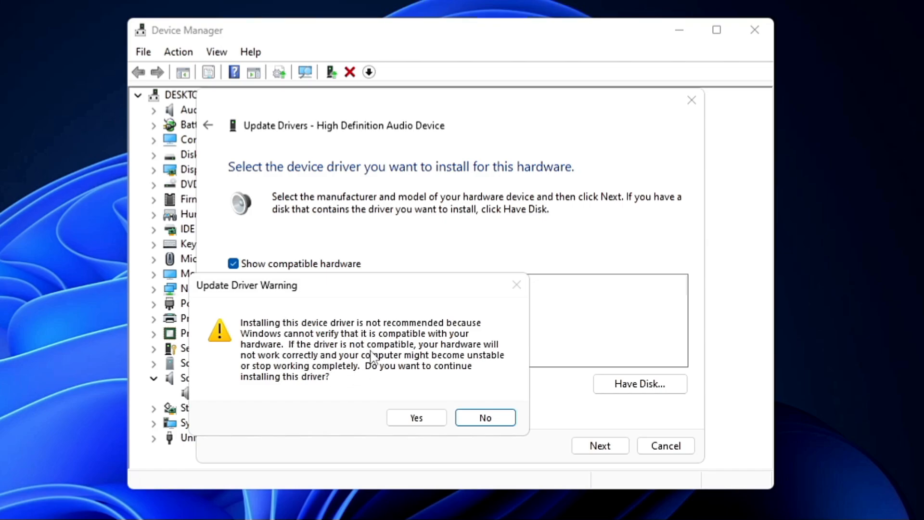
{"action": "left_click", "coordinate": [415, 417]}
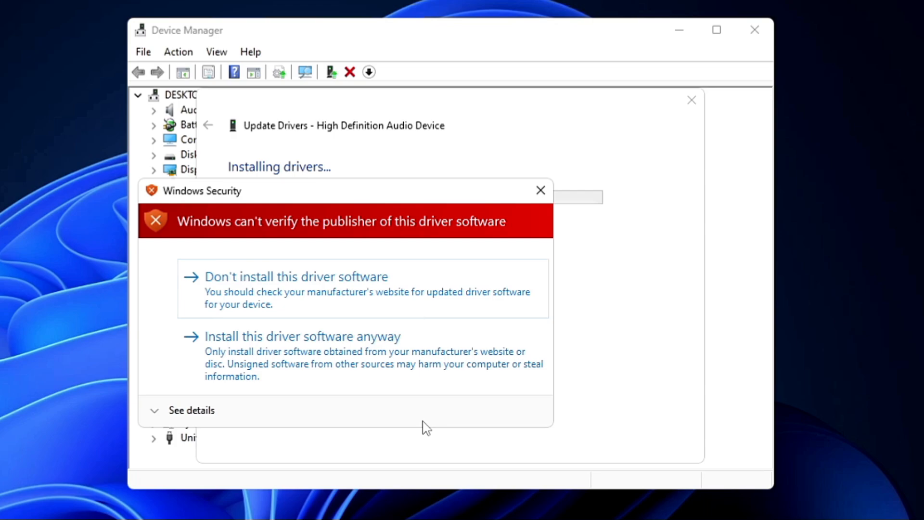
{"action": "mouse_move", "coordinate": [267, 354]}
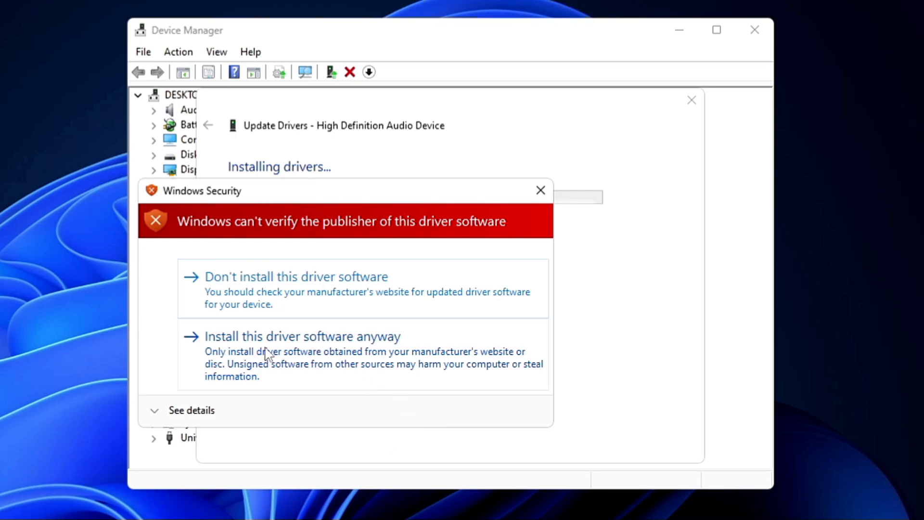
{"action": "left_click", "coordinate": [302, 336]}
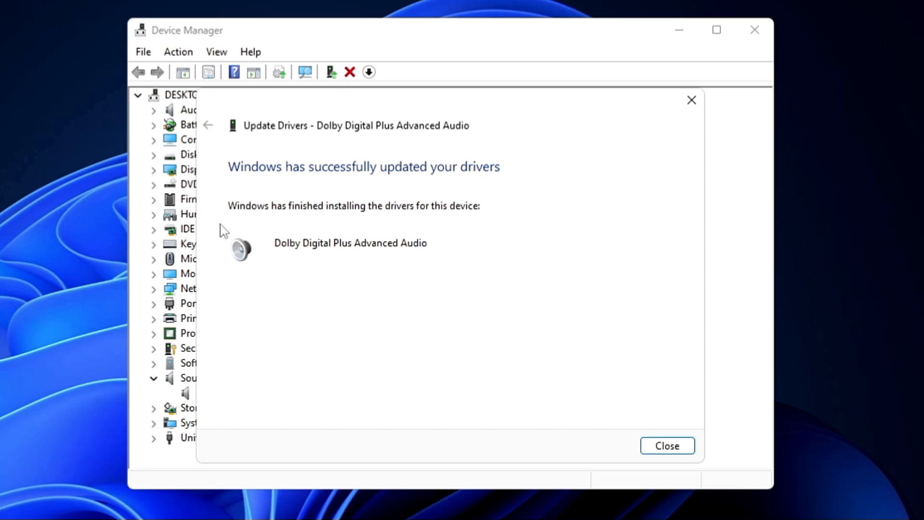
{"action": "mouse_move", "coordinate": [386, 180]}
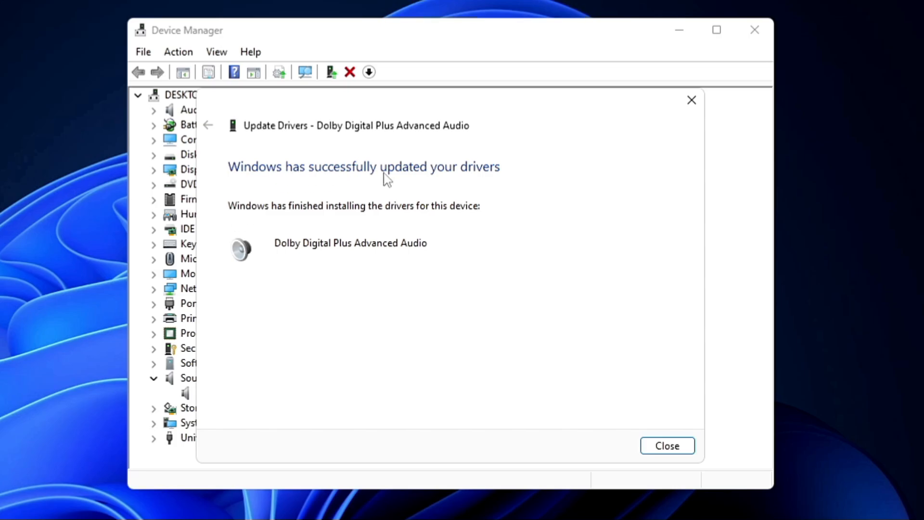
{"action": "mouse_move", "coordinate": [667, 446]}
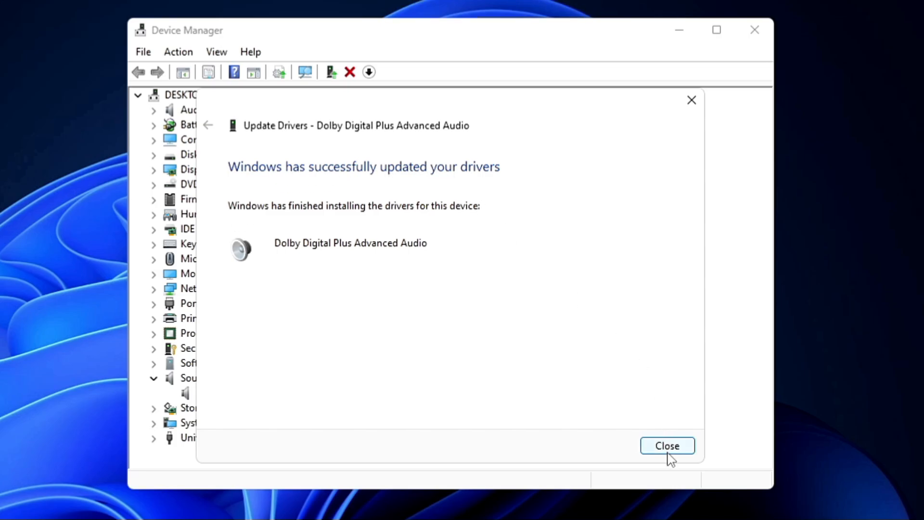
Close the finished driver wizard and begin a taskbar search for sound settings.
{"action": "left_click", "coordinate": [667, 444]}
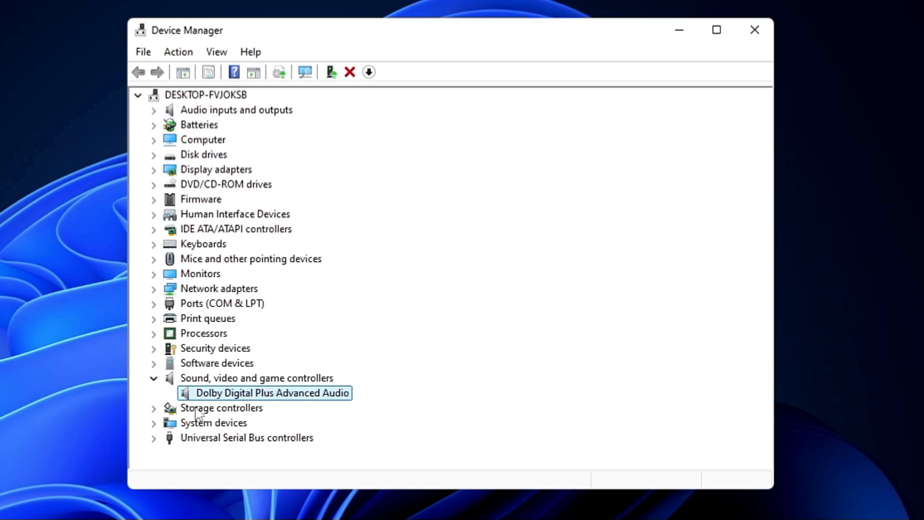
{"action": "mouse_move", "coordinate": [216, 404]}
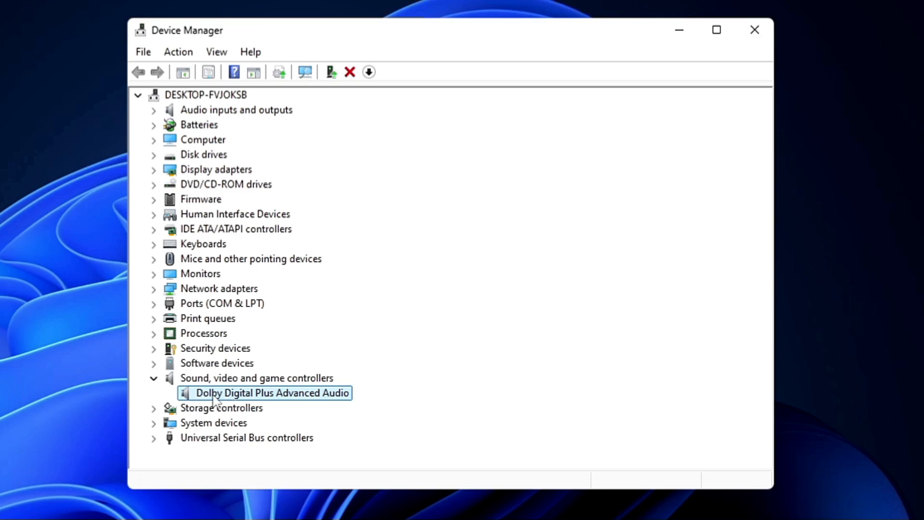
{"action": "mouse_move", "coordinate": [329, 400]}
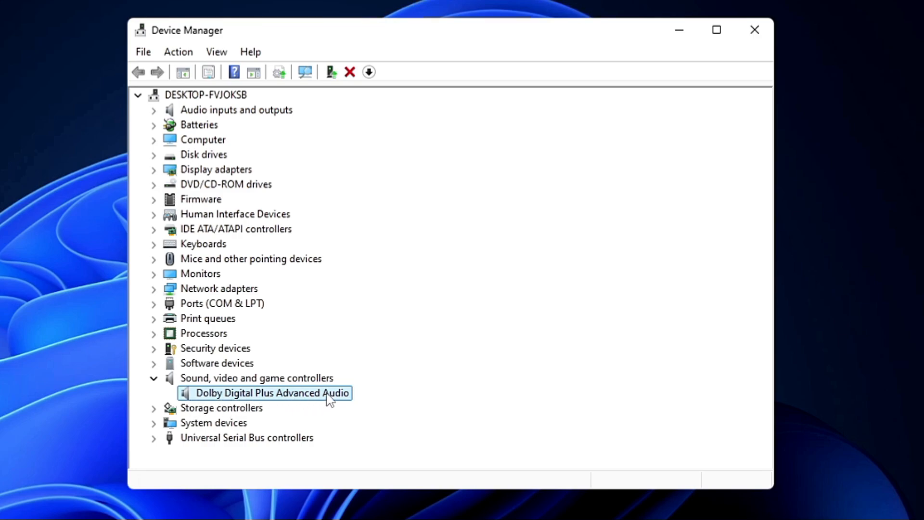
{"action": "left_click", "coordinate": [754, 30]}
{"action": "type", "text": "so"}
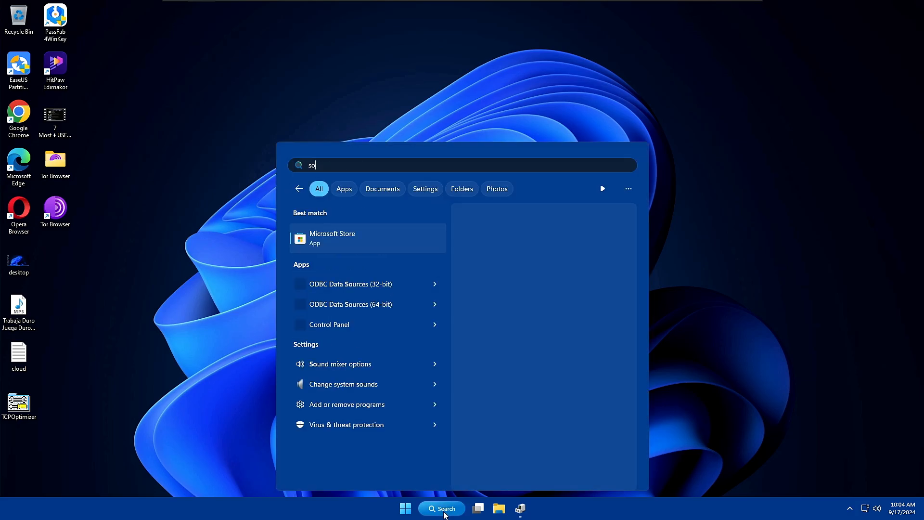
Open the Speakers' Properties from Sound and show the Dolby tab with Dolby Digital Plus ON.
{"action": "left_click", "coordinate": [344, 383]}
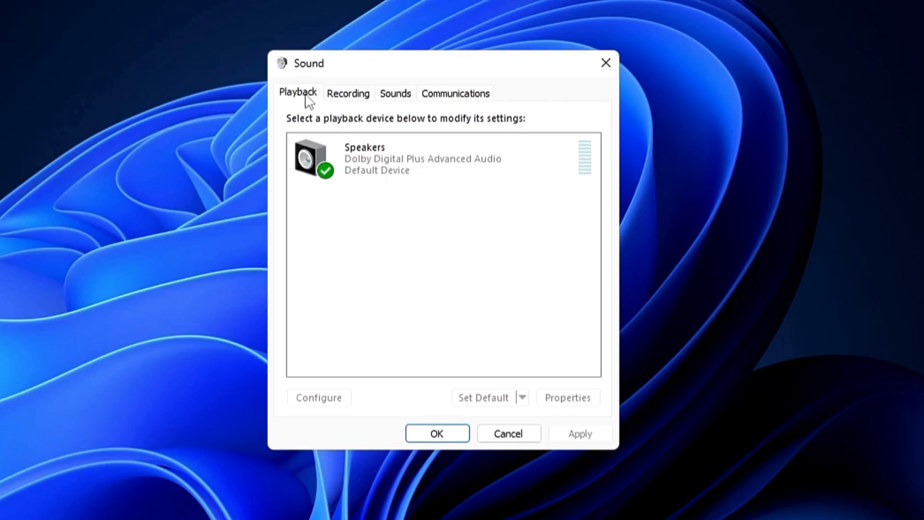
{"action": "left_click", "coordinate": [413, 157]}
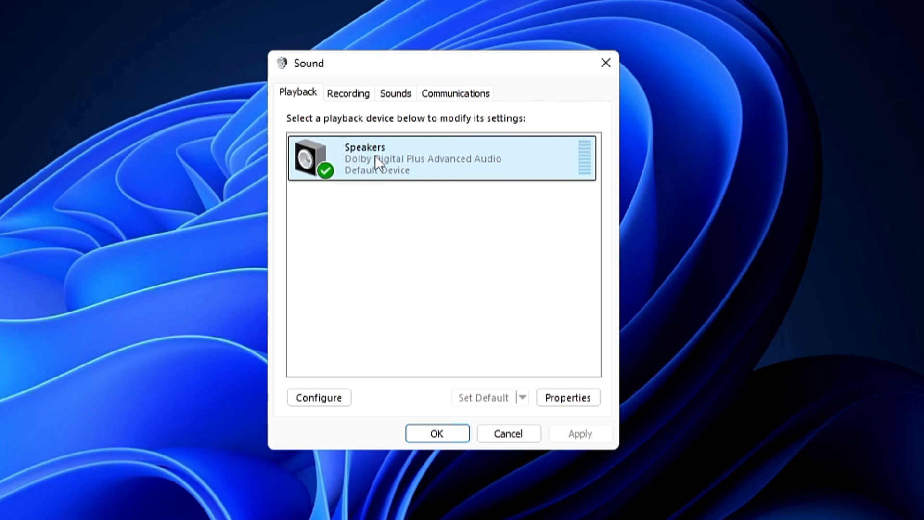
{"action": "mouse_move", "coordinate": [421, 164]}
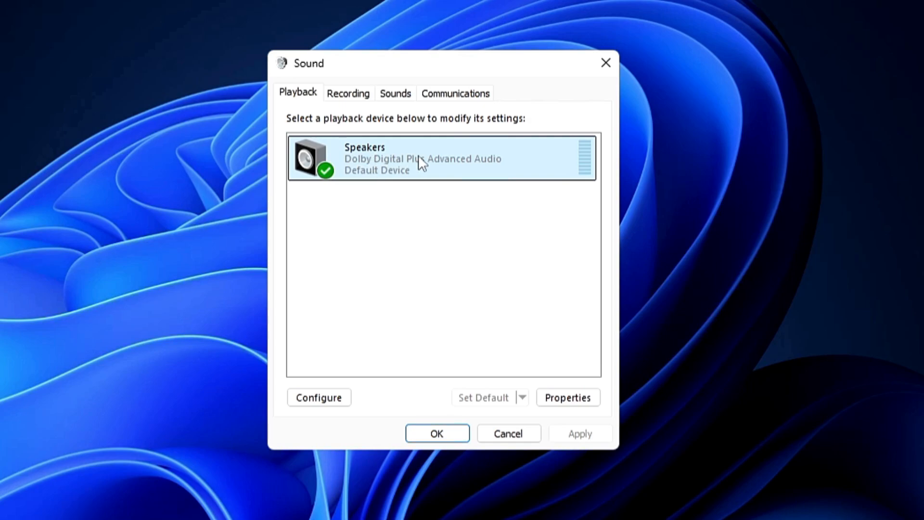
{"action": "mouse_move", "coordinate": [475, 167]}
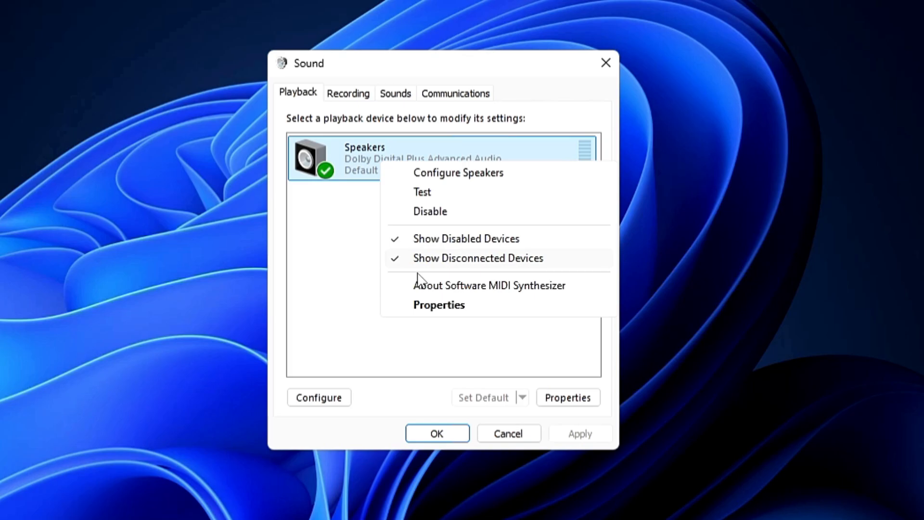
{"action": "left_click", "coordinate": [438, 304]}
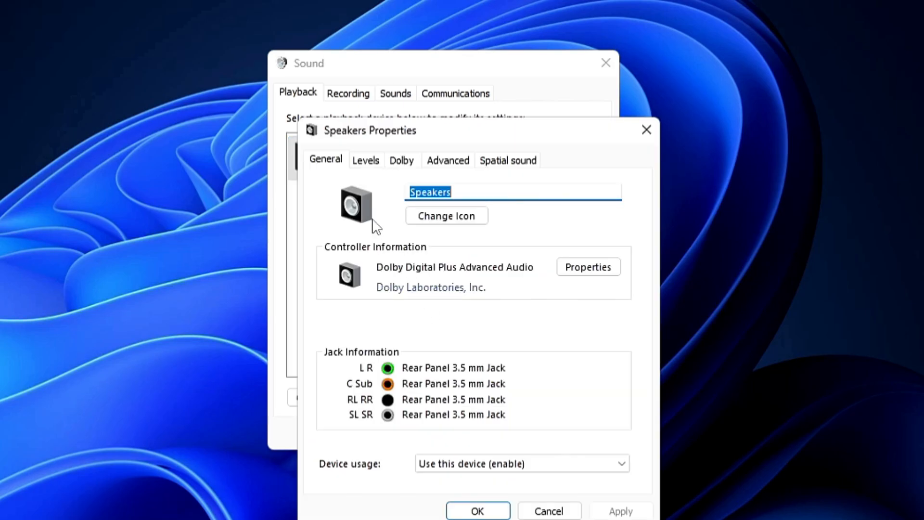
{"action": "left_click", "coordinate": [401, 159]}
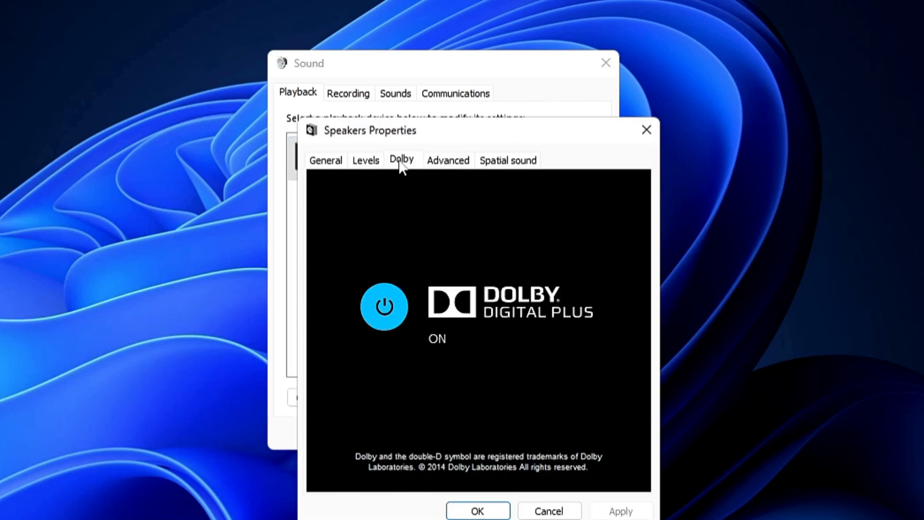
{"action": "mouse_move", "coordinate": [422, 336]}
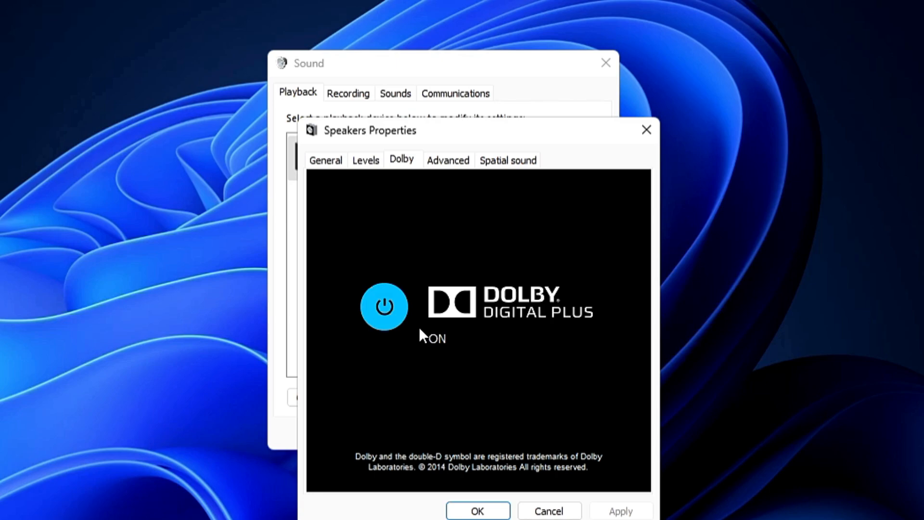